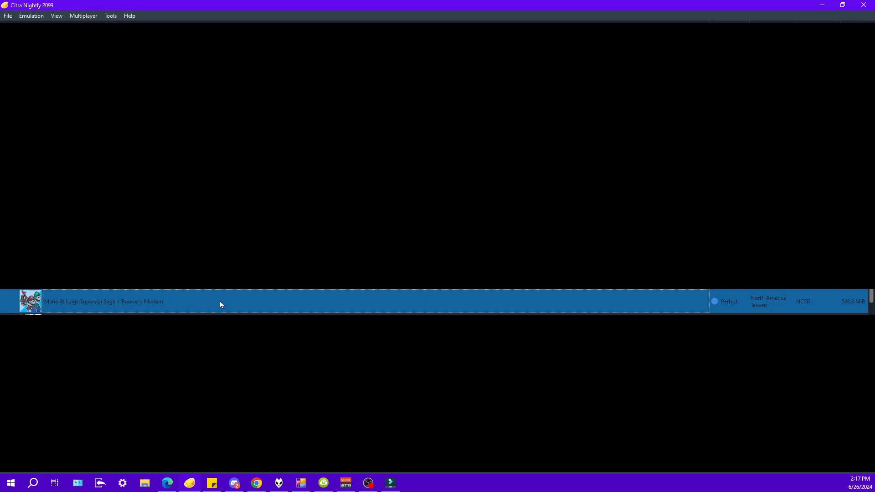
mouse_move(171, 308)
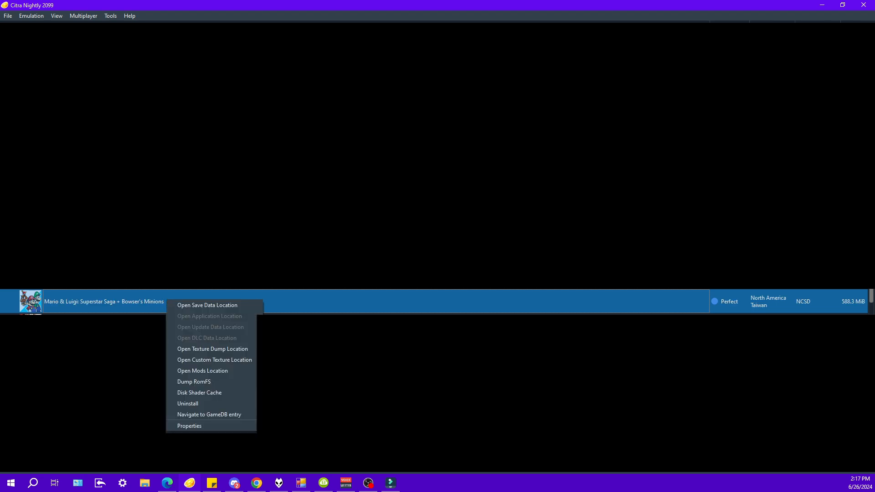
mouse_move(211, 361)
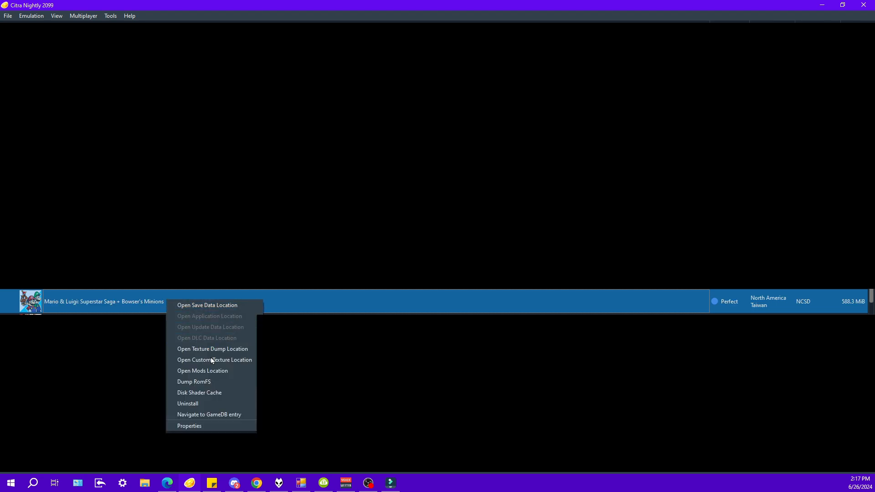
mouse_move(219, 385)
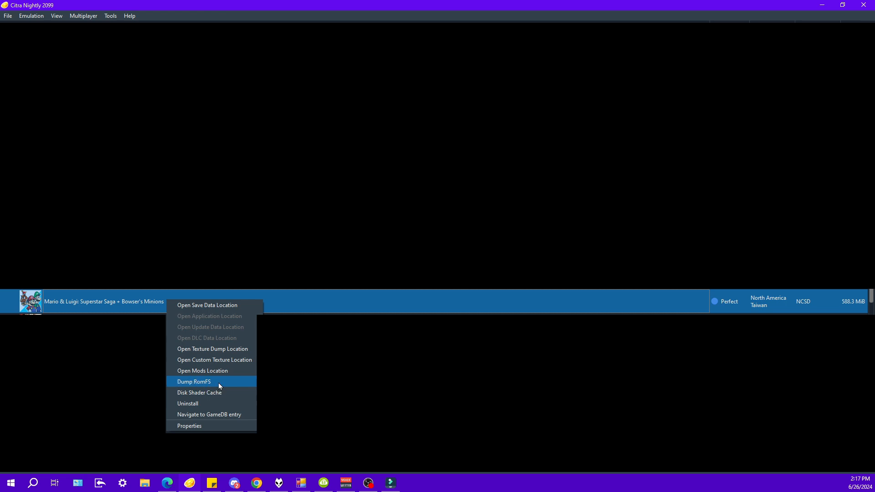
mouse_move(214, 386)
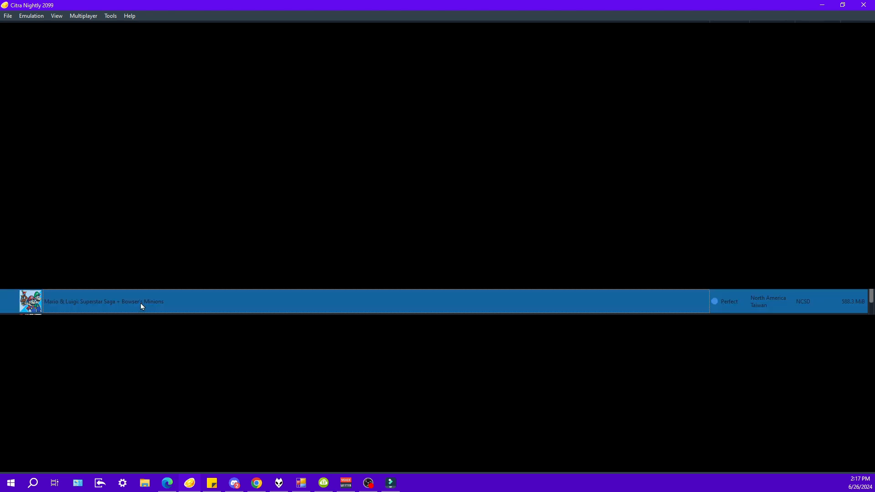
Bring up the per-game options for Mario & Luigi: Superstar Saga + Bowser's Minions.
right_click(141, 306)
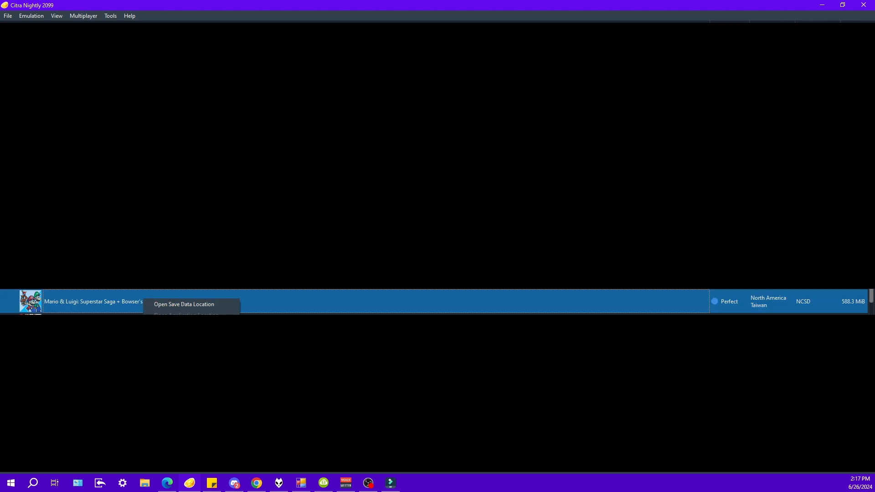
Navigate the dumped RomFS into its Snd\stream folder of BCSTM music tracks.
left_click(184, 304)
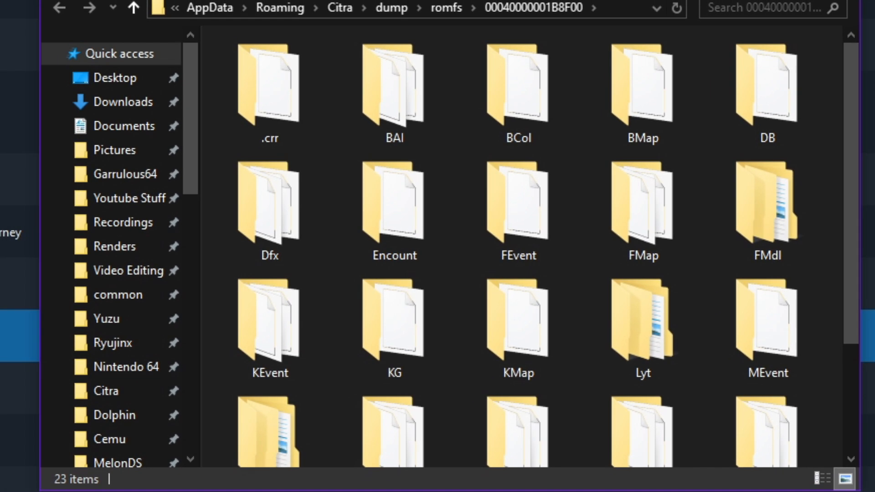
scroll("down", 3)
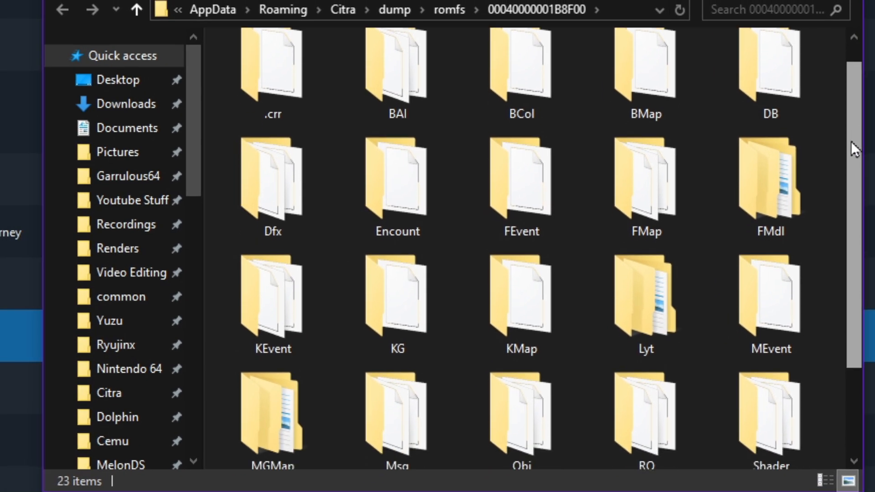
scroll("down", 3)
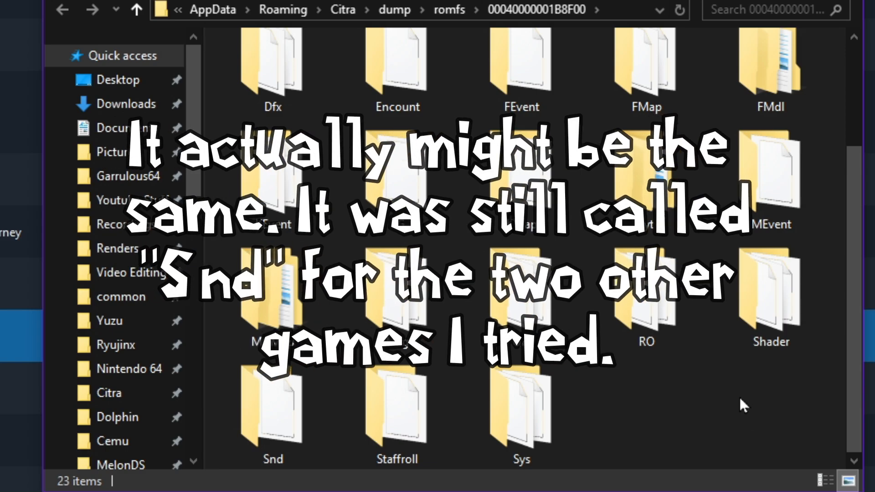
mouse_move(785, 386)
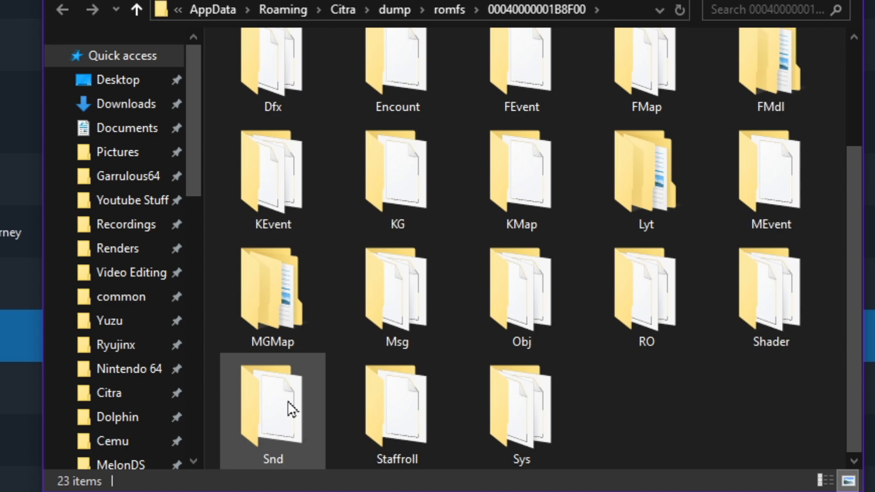
double_click(273, 409)
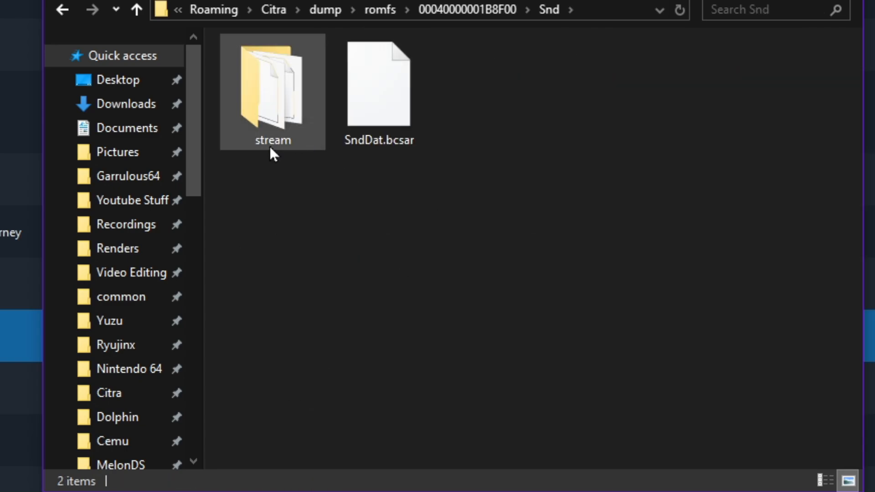
double_click(272, 84)
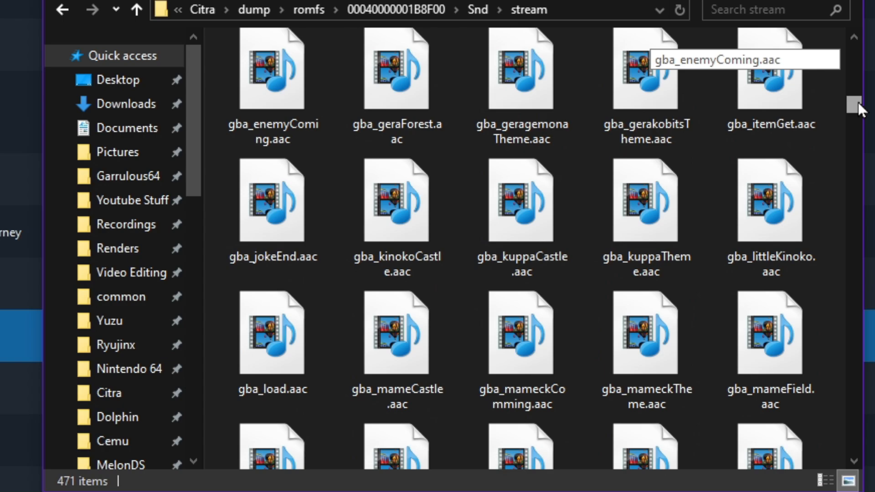
Browse down through the stream folder's list of .bcstm sound files.
scroll("down", 3)
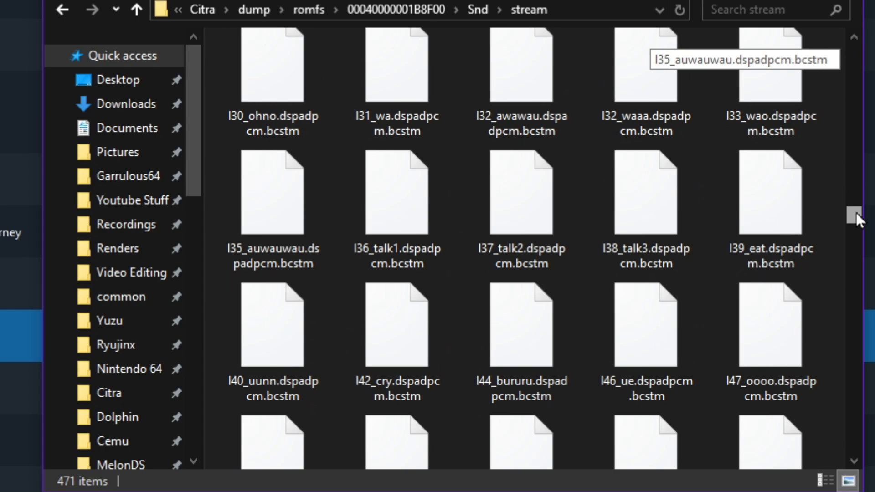
scroll("down", 3)
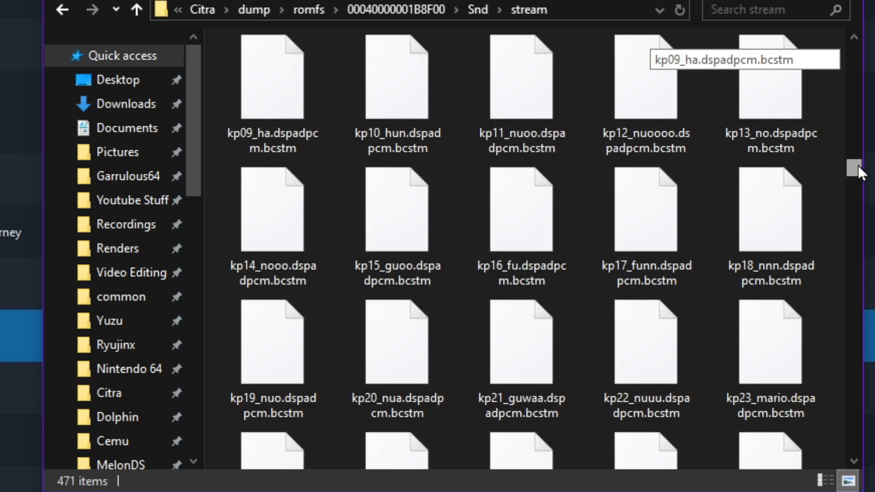
scroll("down", 3)
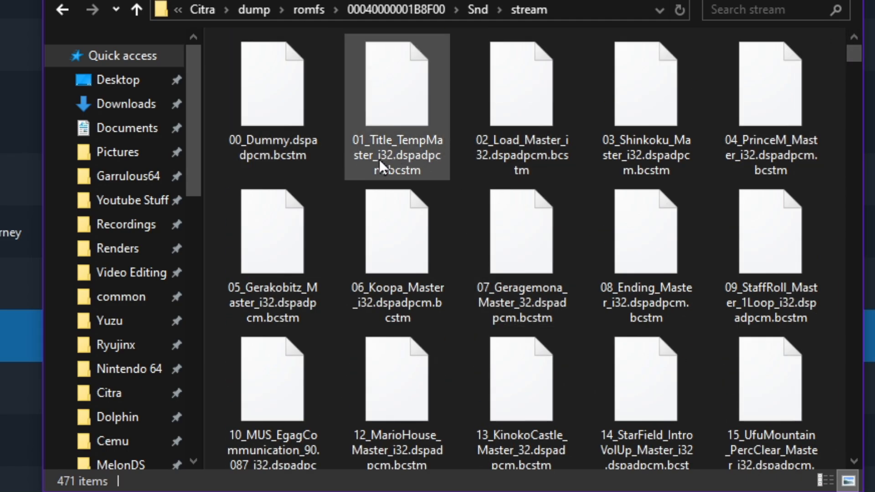
scroll("down", 3)
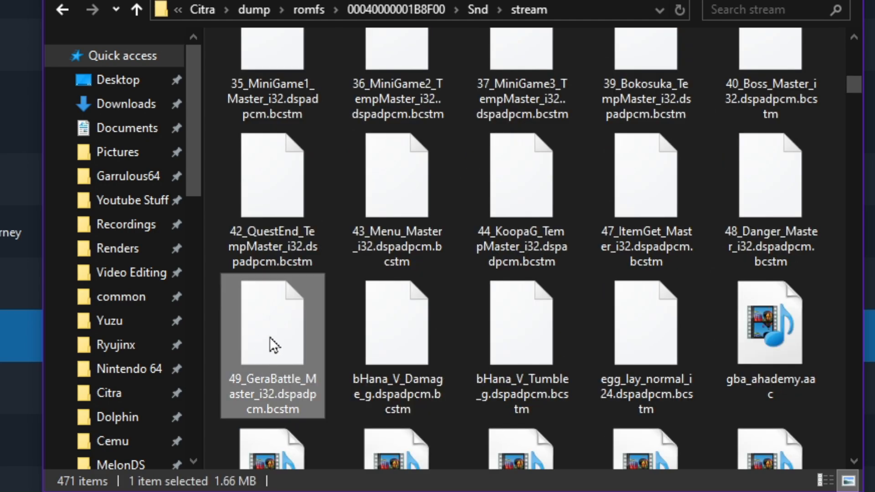
mouse_move(272, 341)
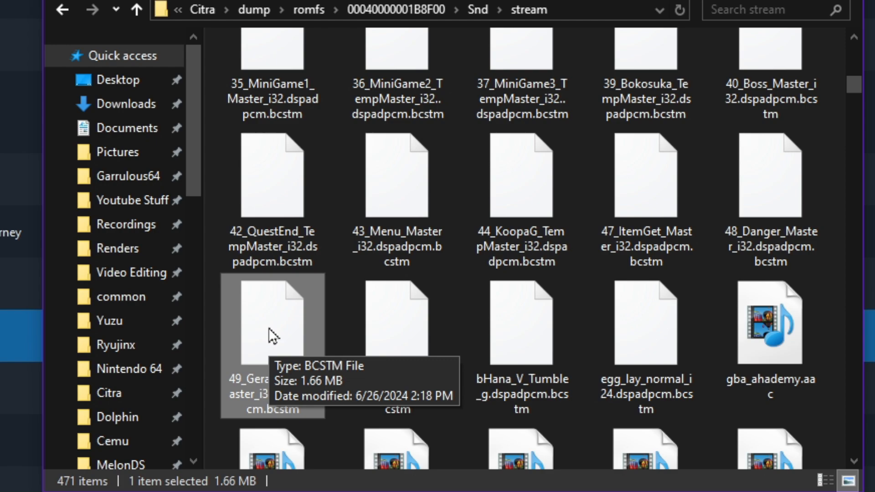
mouse_move(269, 328)
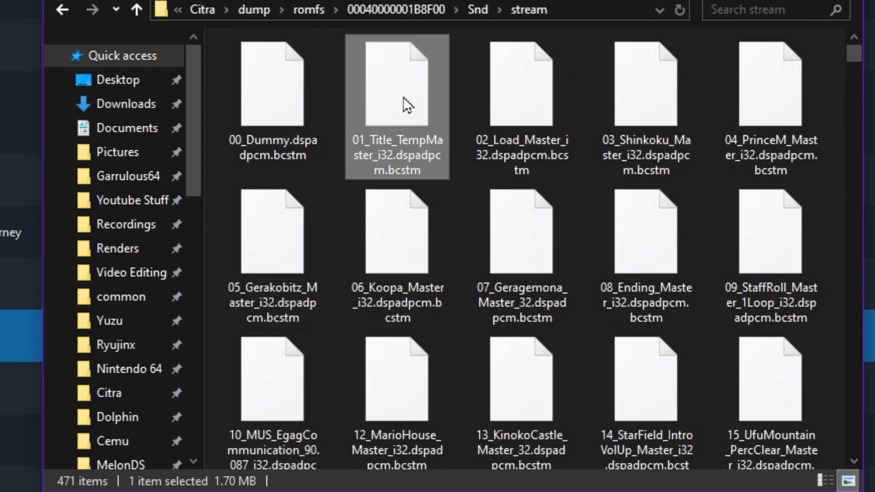
mouse_move(385, 105)
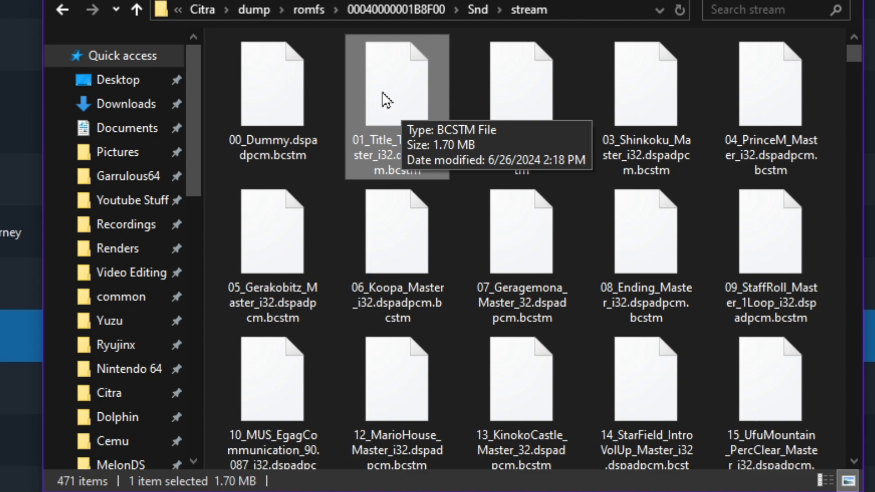
scroll("down", 3)
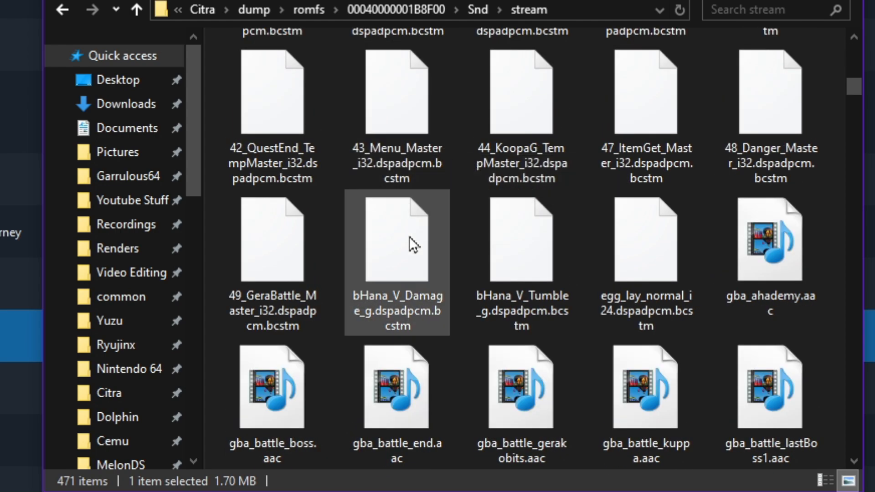
left_click(272, 244)
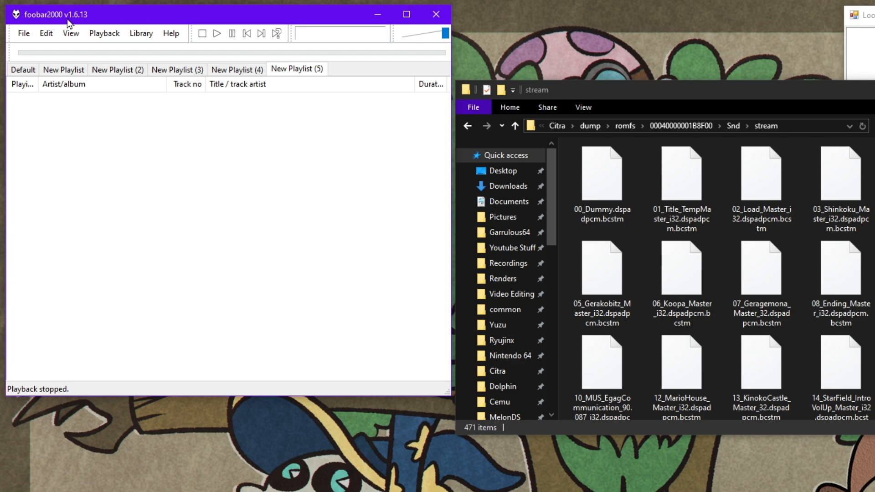
Pick the Load .bcstm track in Explorer to audition it in foobar2000.
left_click(761, 174)
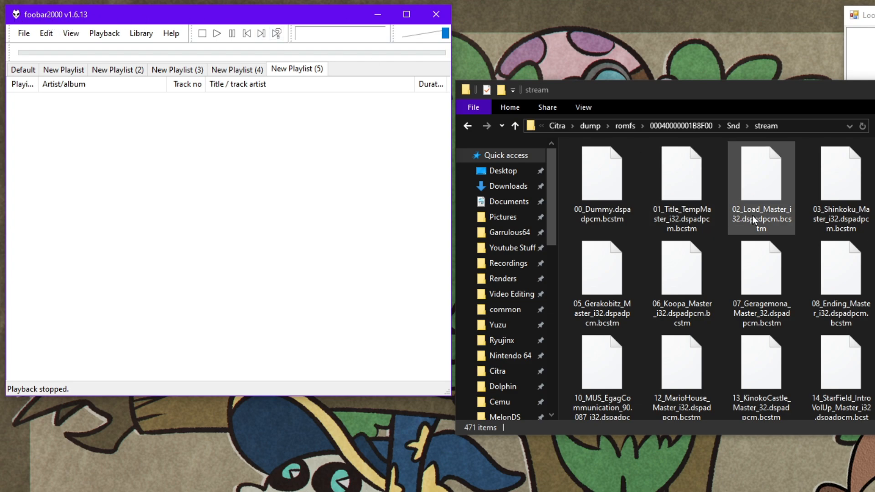
left_click(681, 184)
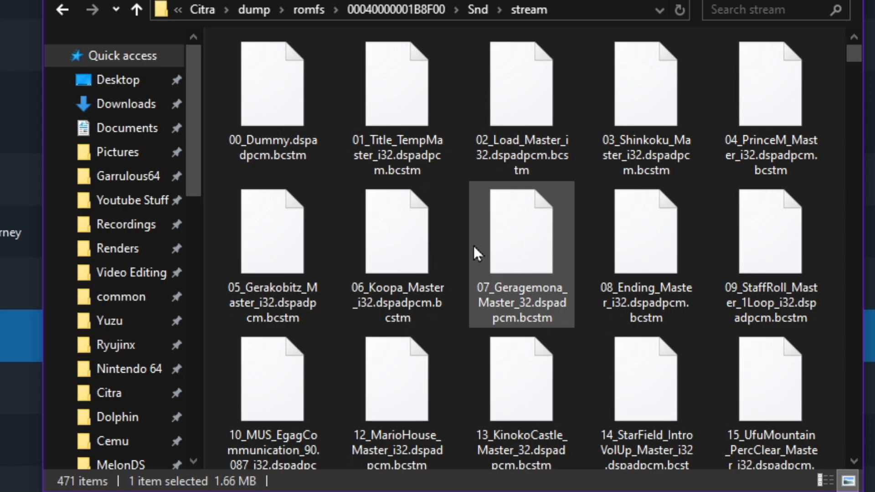
Locate 29_ZakoBattle_TempMaster_i32.dspadpcm.bcstm and select its full file name for copying.
scroll("down", 3)
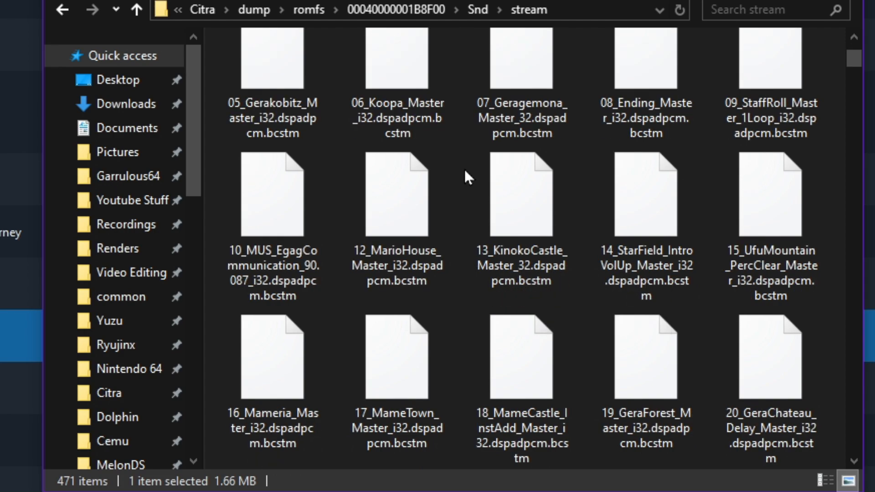
scroll("down", 3)
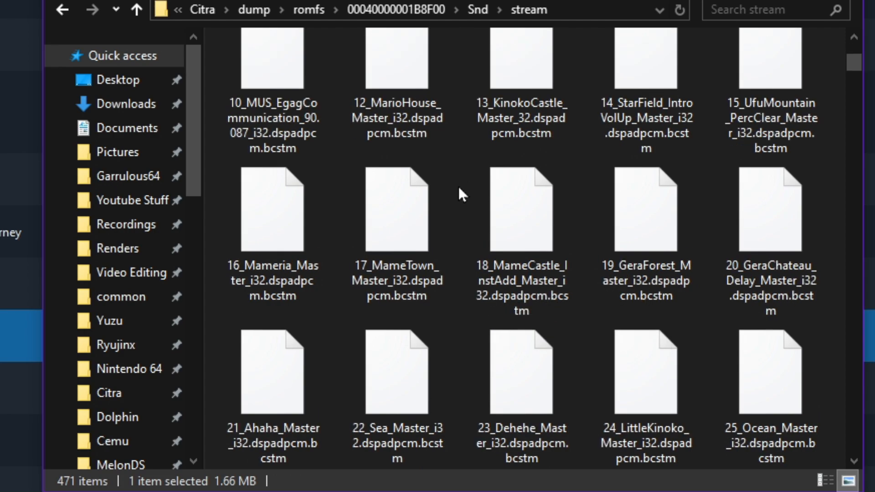
scroll("down", 3)
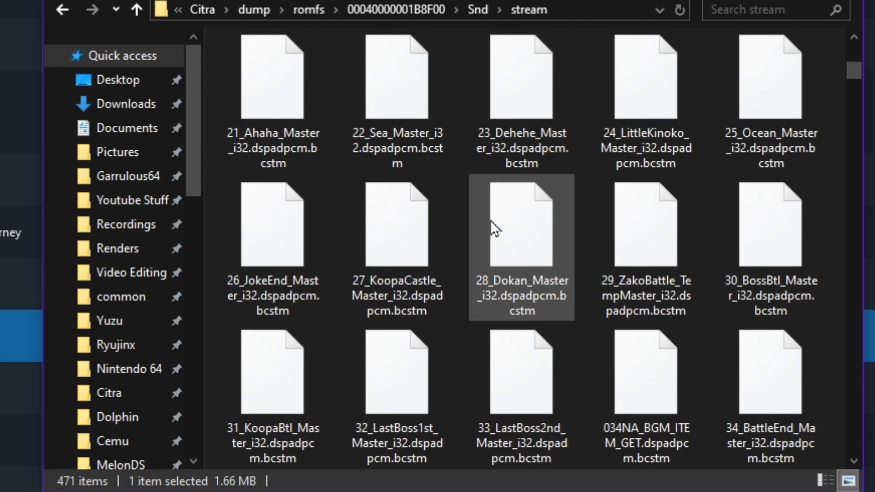
left_click(645, 228)
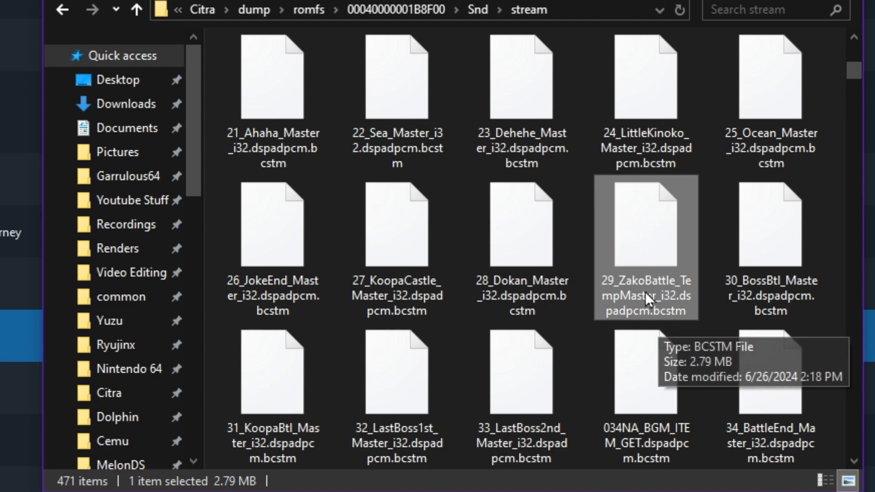
right_click(646, 297)
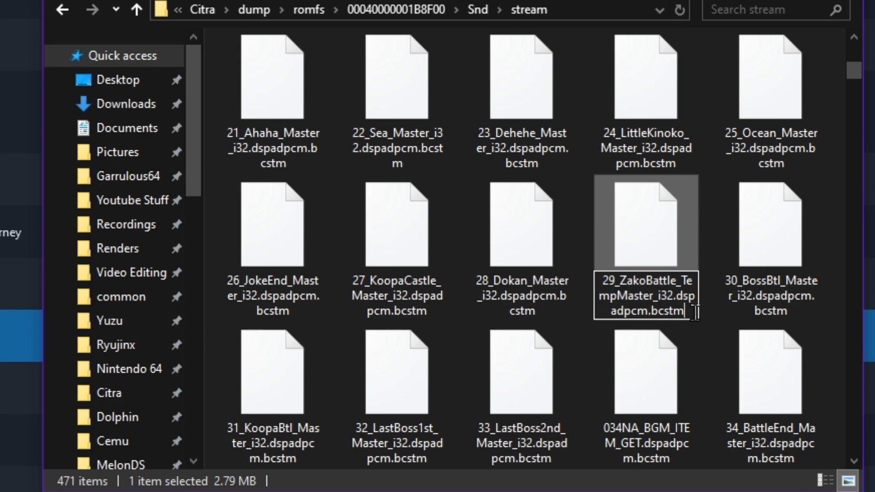
double_click(666, 310)
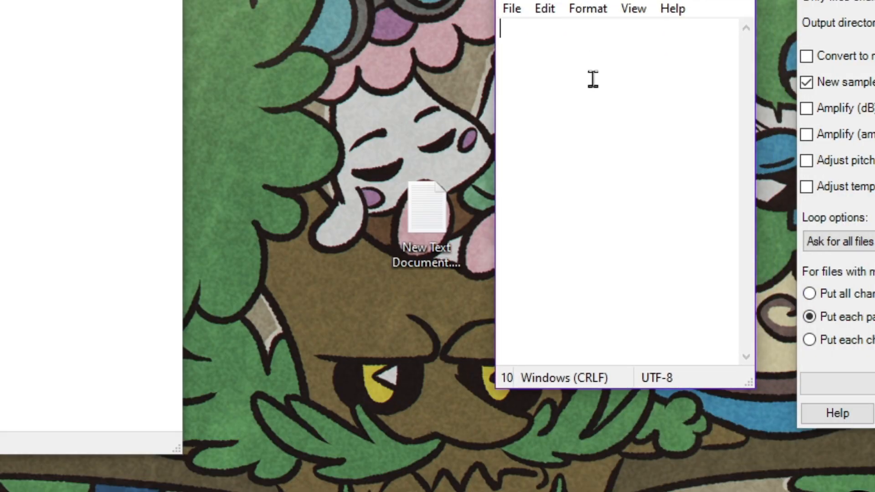
Note the target name 29_ZakoBattle_TempMaster_i32.dspadpcm in the Notepad document.
type("29_ZakoBattle_TempMaster_i32.dspadpcm")
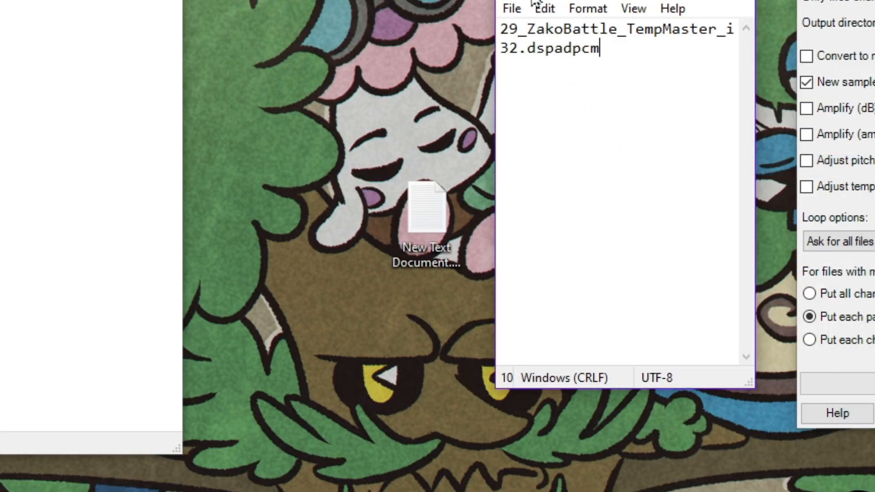
mouse_move(688, 50)
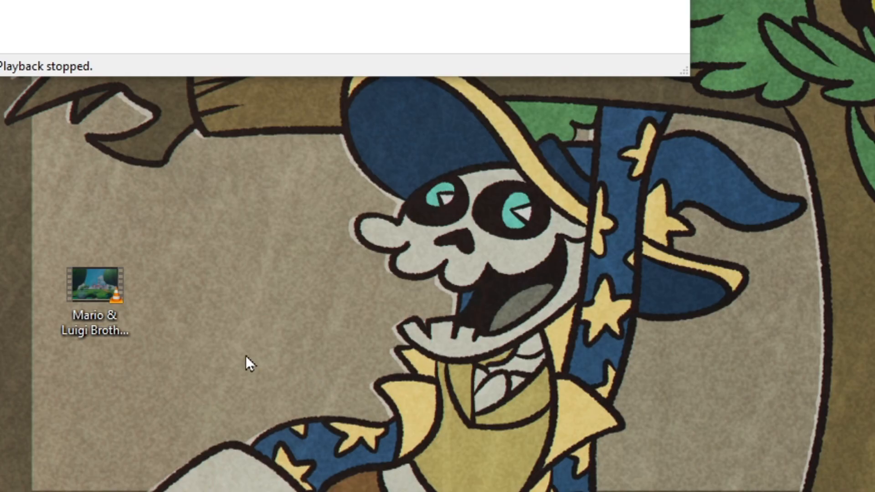
Import the Brothership trailer music onto the timeline and cut it at about one minute.
left_click(93, 287)
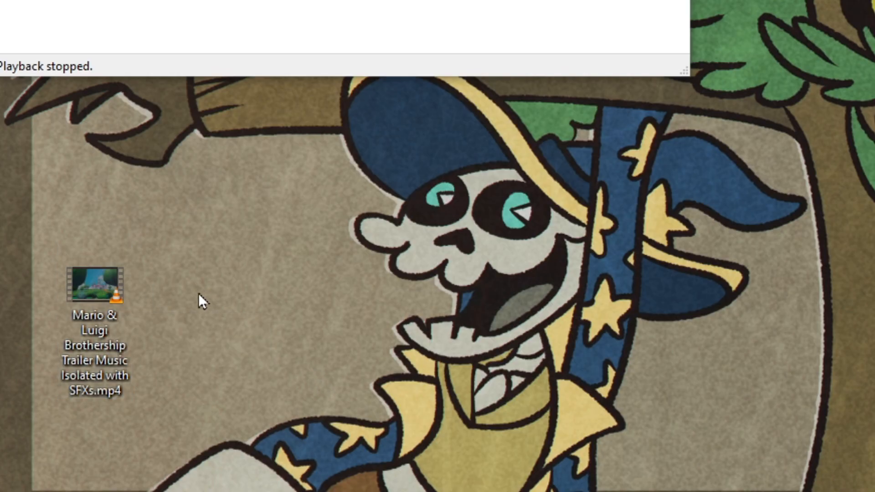
mouse_move(417, 429)
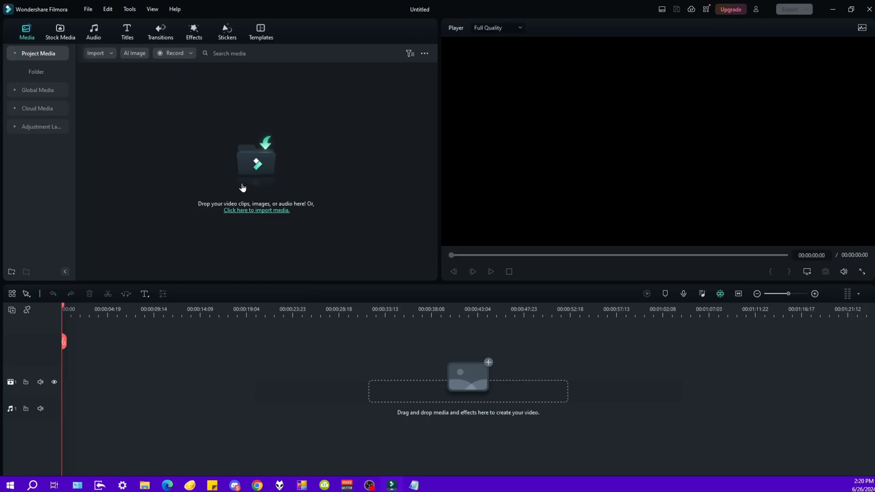
mouse_move(311, 159)
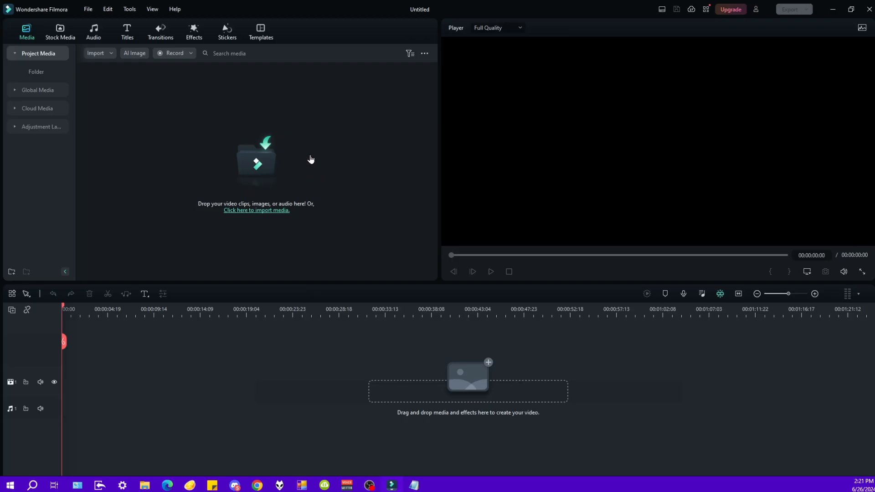
mouse_move(256, 168)
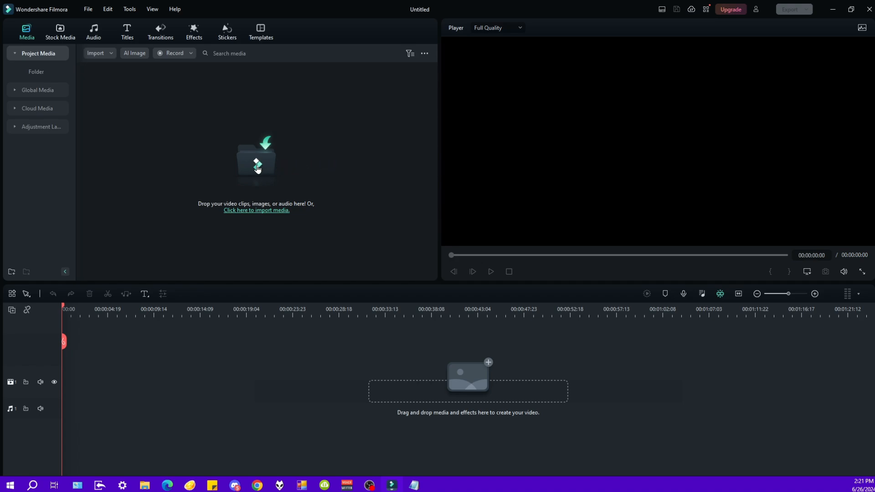
right_click(87, 376)
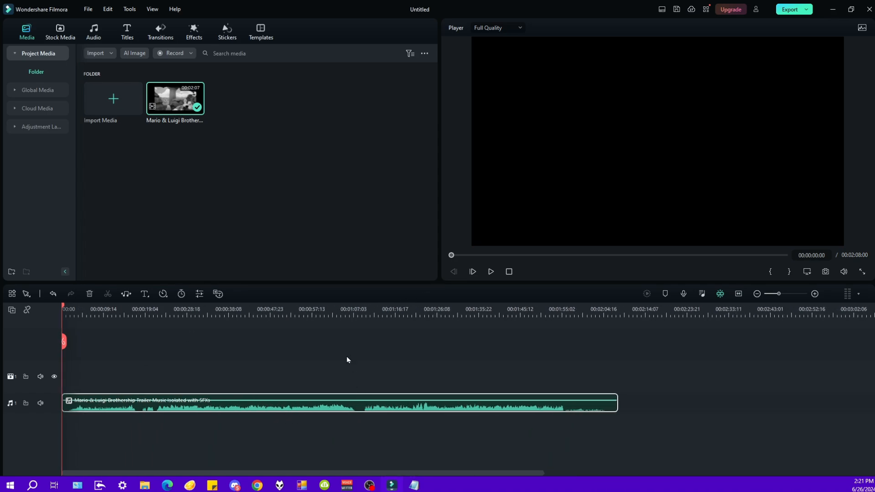
left_click(359, 321)
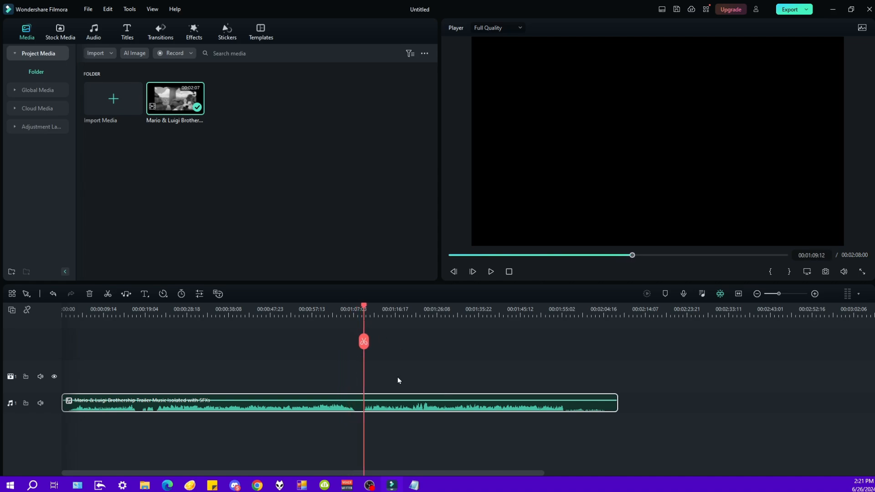
left_click(491, 272)
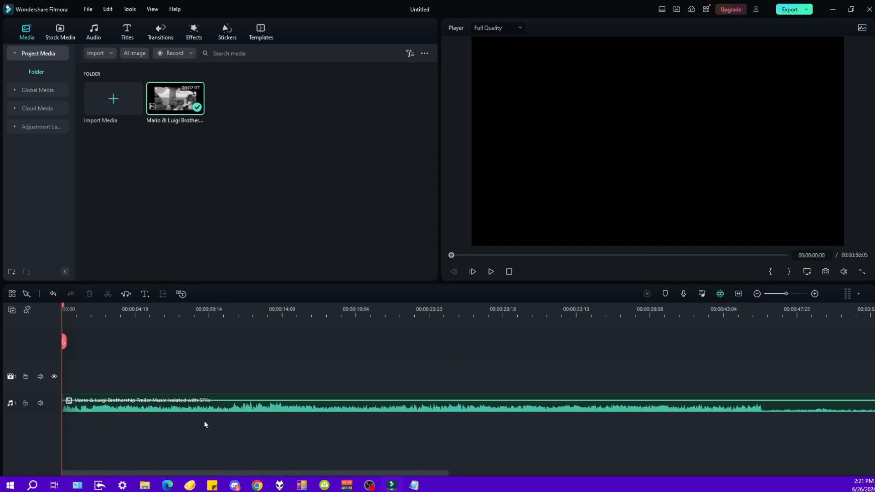
left_click(790, 9)
type("Mp4 to Mp3")
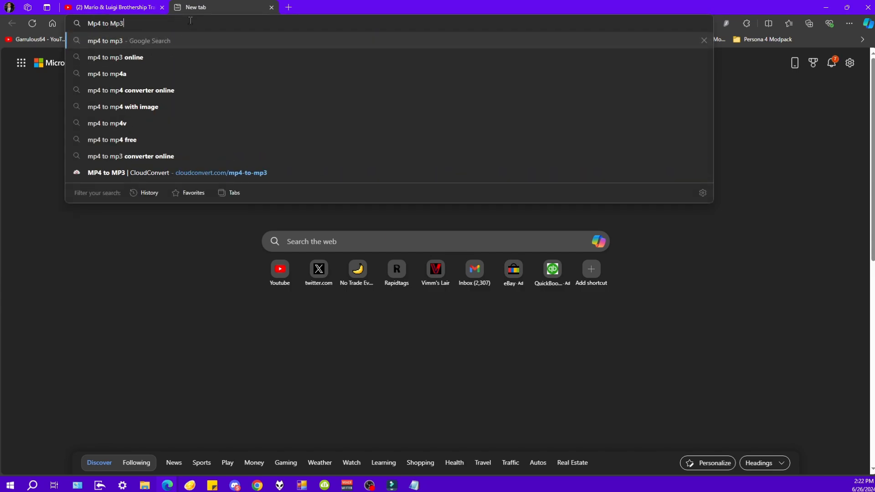
Load the trailer music MP4 into CloudConvert with MP3 as the output format.
left_click(107, 173)
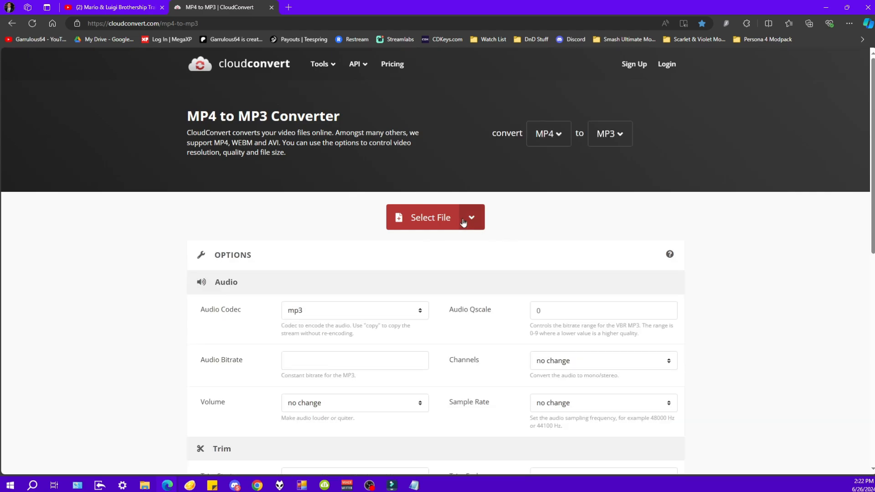
left_click(431, 217)
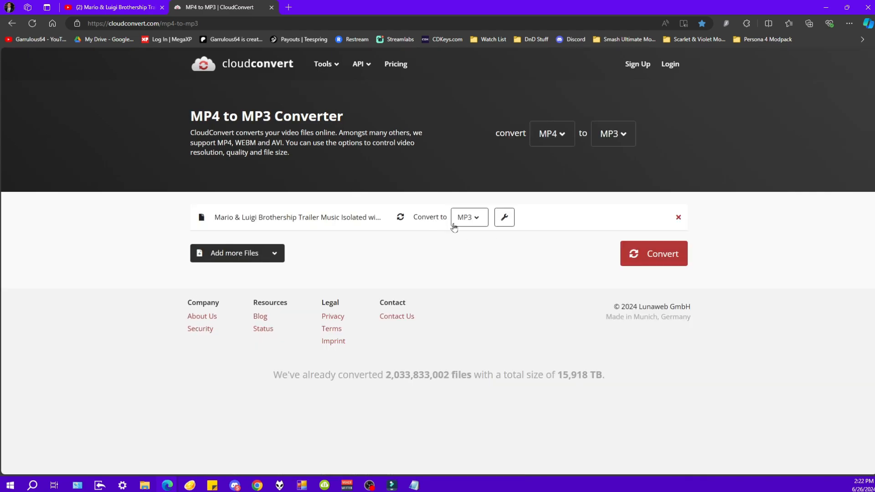
left_click(654, 253)
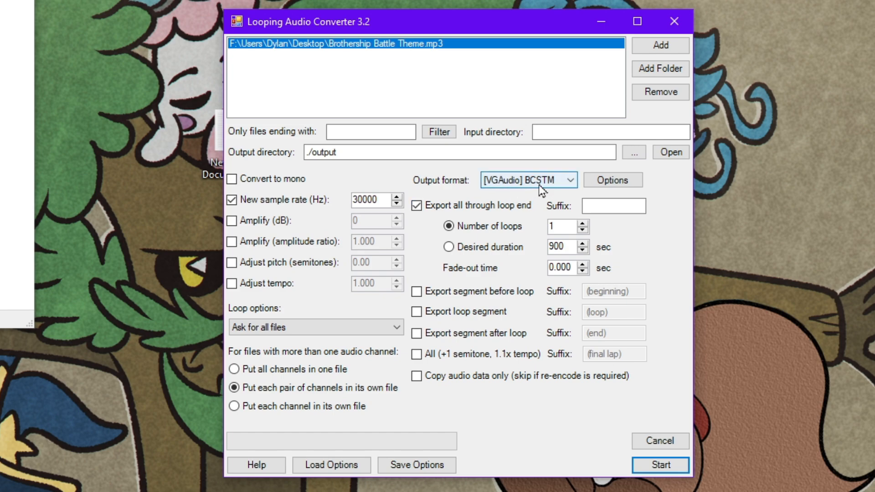
Choose [VGAudio] BCSTM output and start converting Brothership Battle Theme.mp3.
left_click(371, 200)
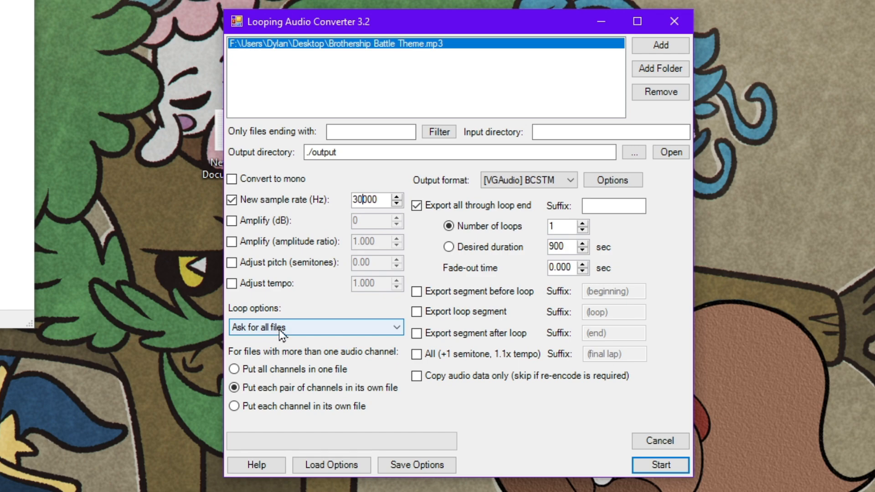
mouse_move(368, 411)
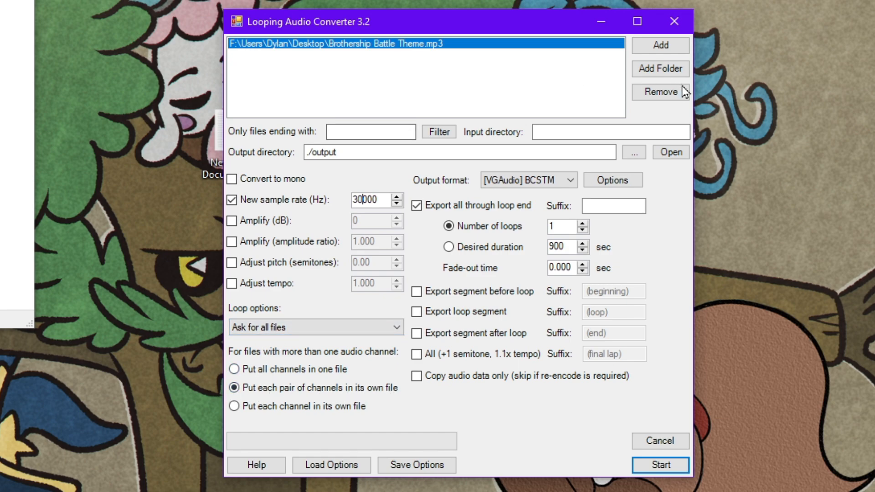
mouse_move(265, 161)
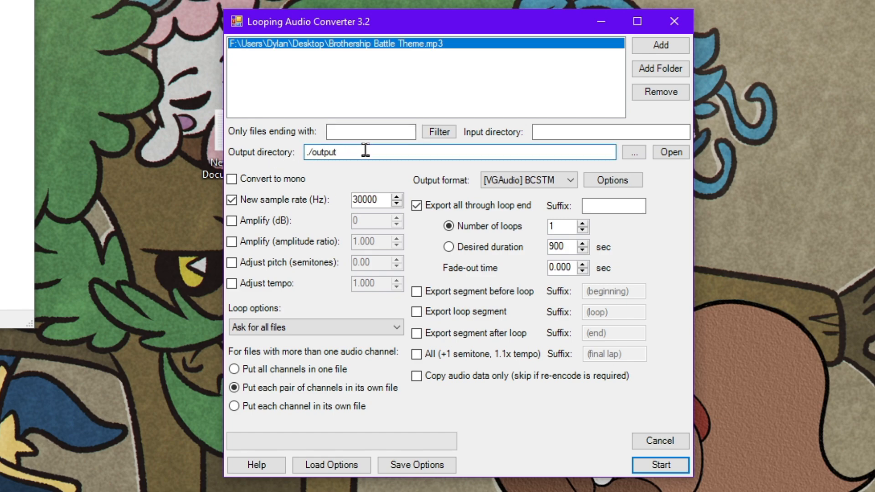
mouse_move(372, 152)
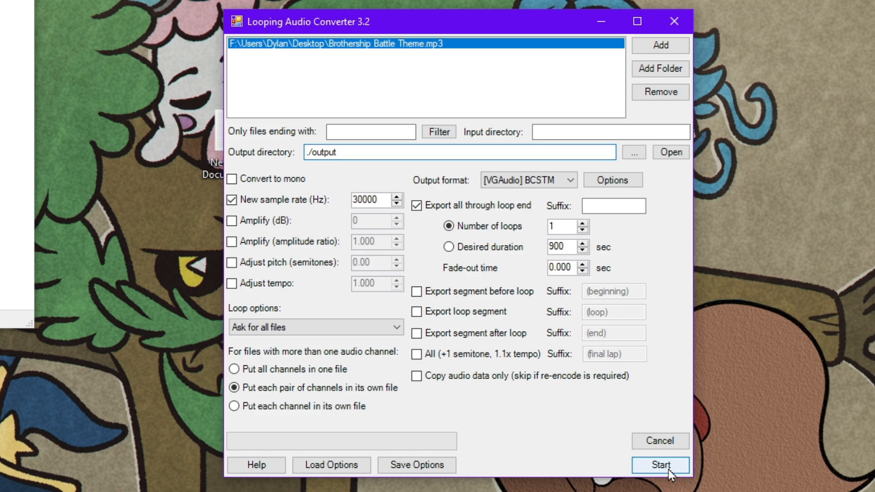
left_click(660, 465)
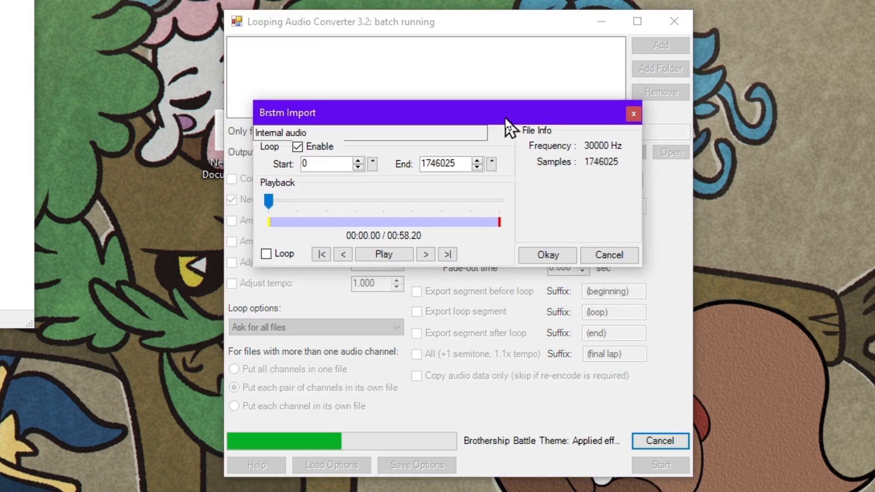
mouse_move(444, 155)
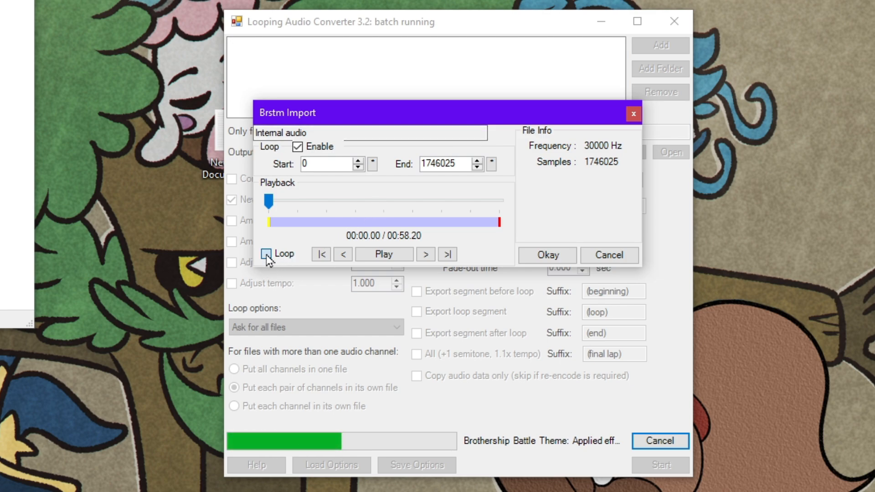
Enable looped preview and audition the loop from sample 61500 to 1372736 around the loop end.
left_click(267, 253)
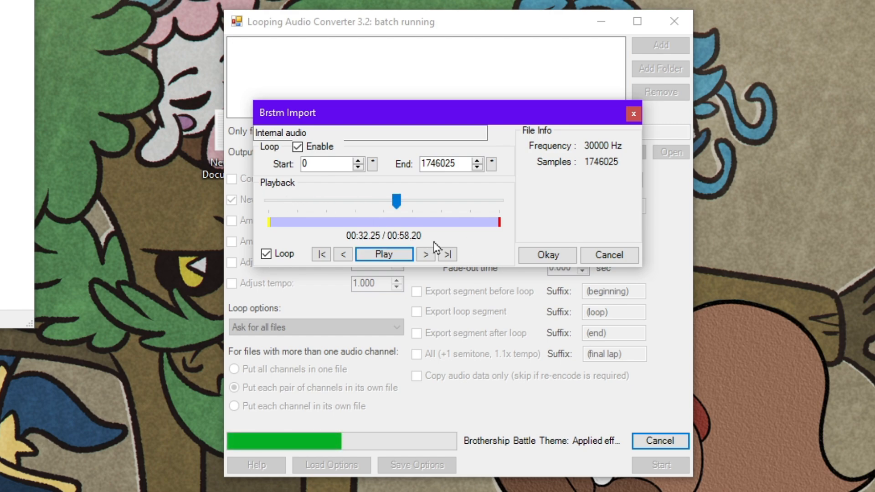
mouse_move(462, 241)
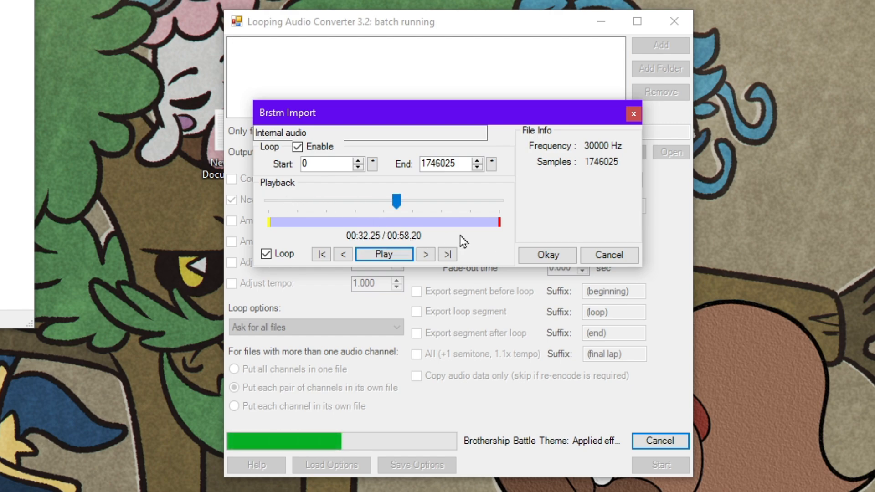
mouse_move(490, 250)
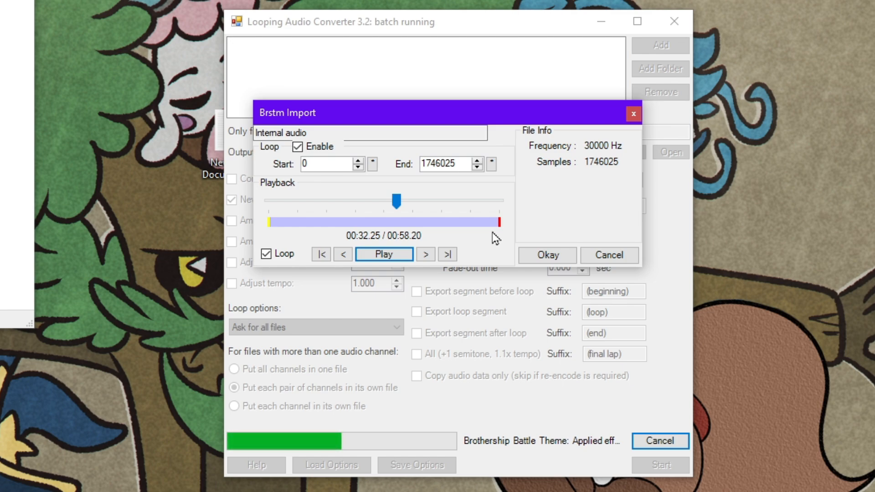
left_click_drag(395, 202, 452, 200)
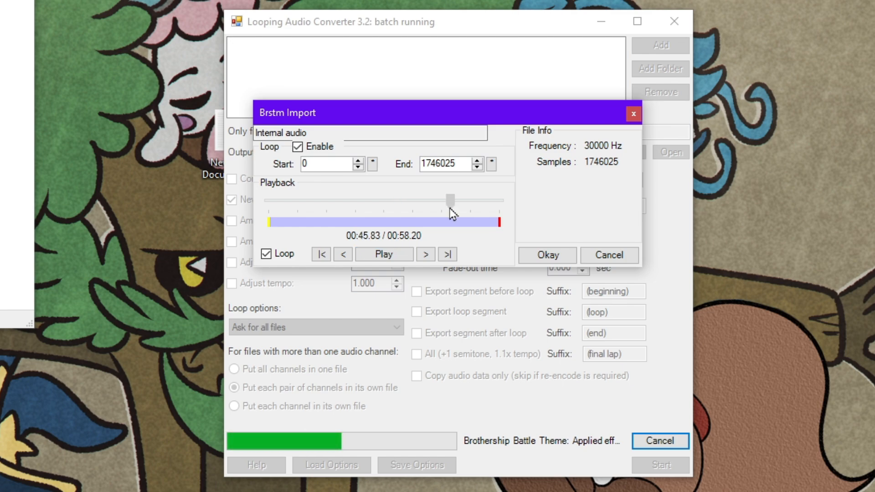
left_click_drag(451, 199, 444, 200)
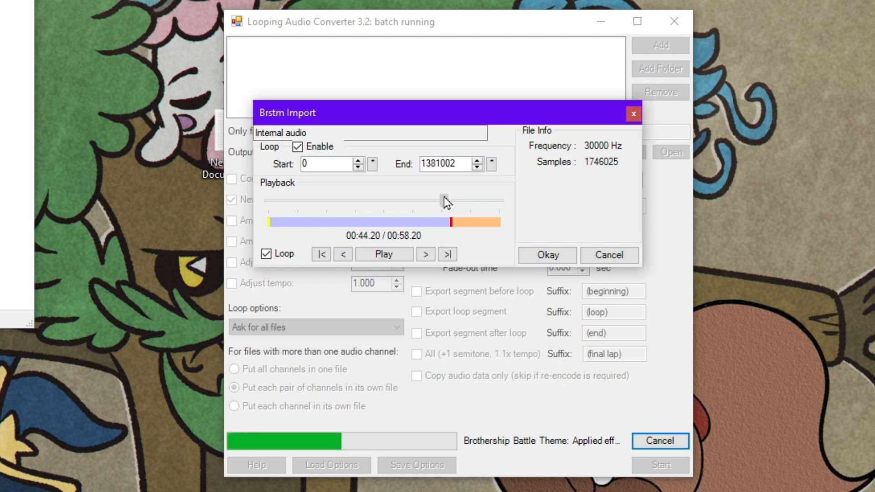
left_click(384, 254)
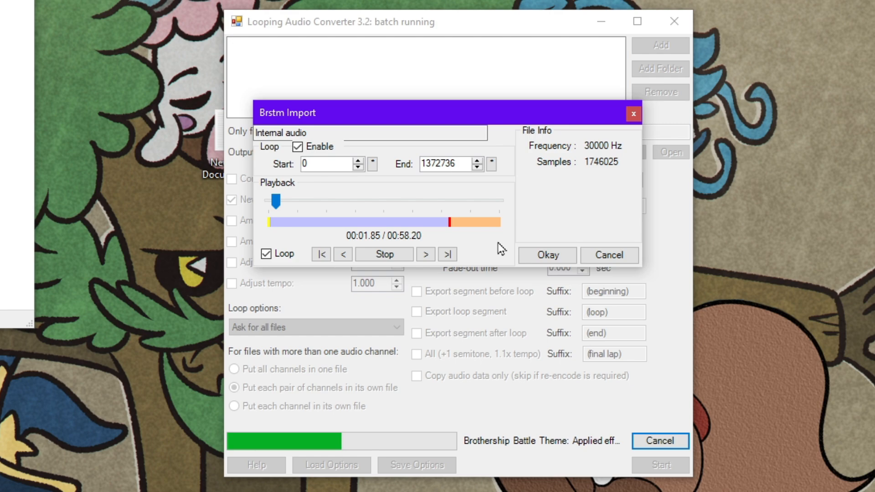
left_click(383, 254)
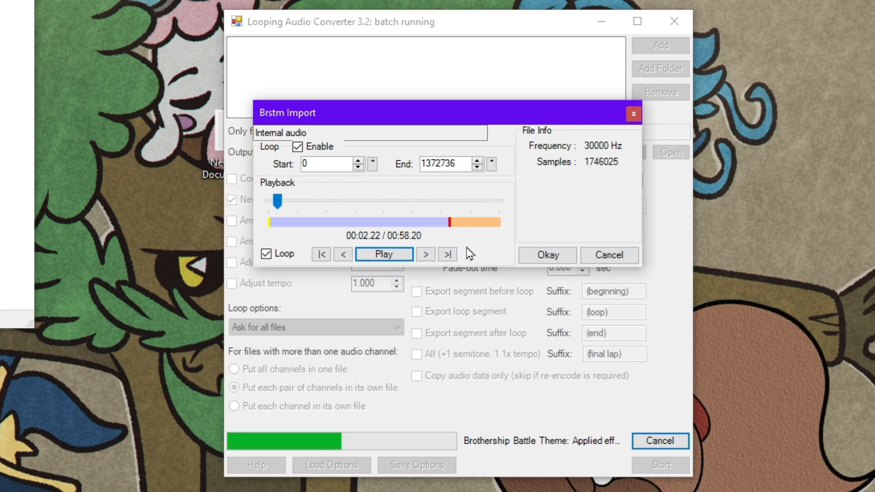
mouse_move(449, 212)
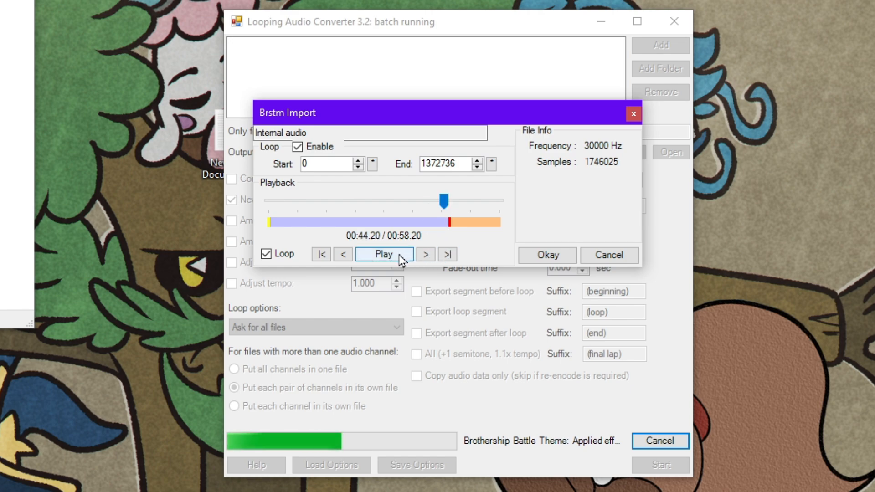
left_click(383, 254)
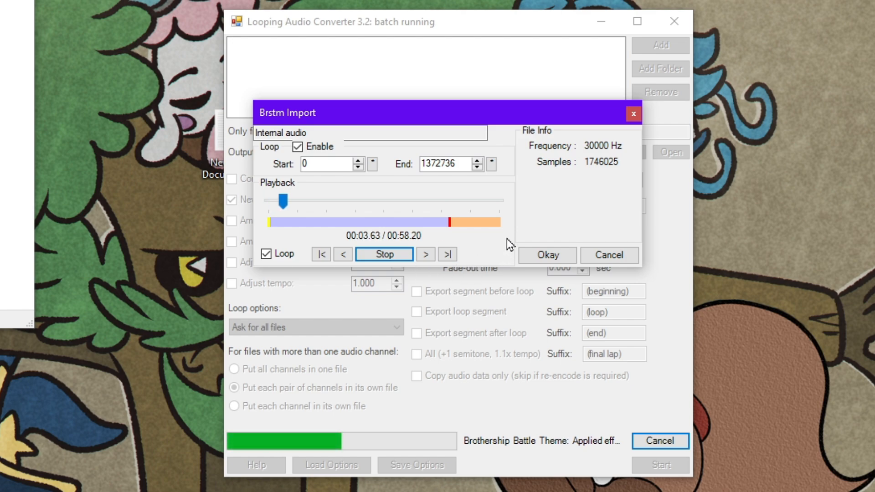
left_click(384, 254)
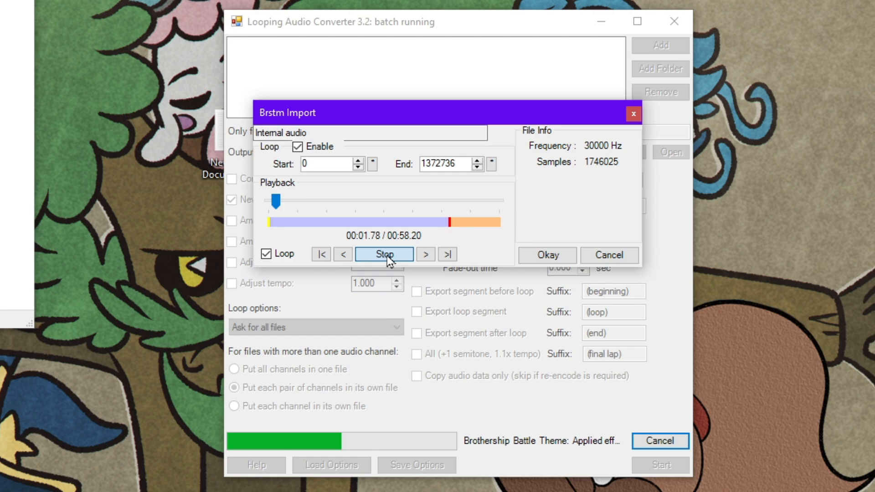
Replay the preview across the loop point, then accept the loop to finish the conversion.
left_click(384, 255)
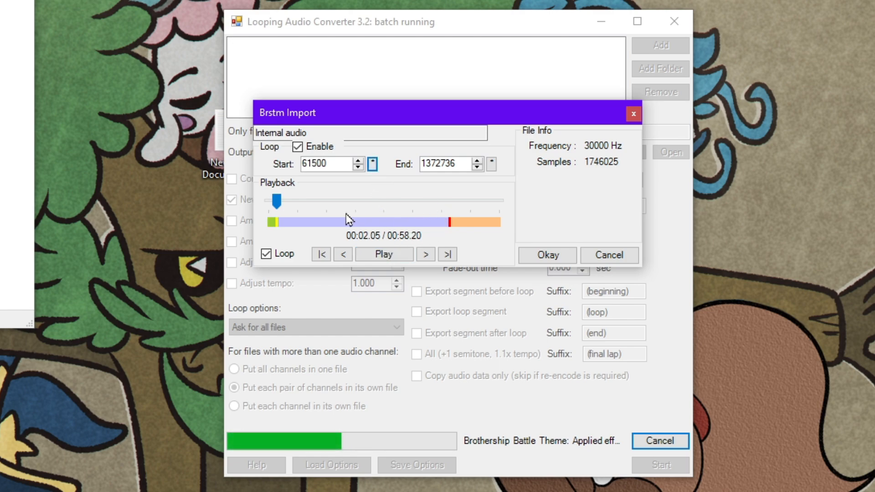
left_click(384, 254)
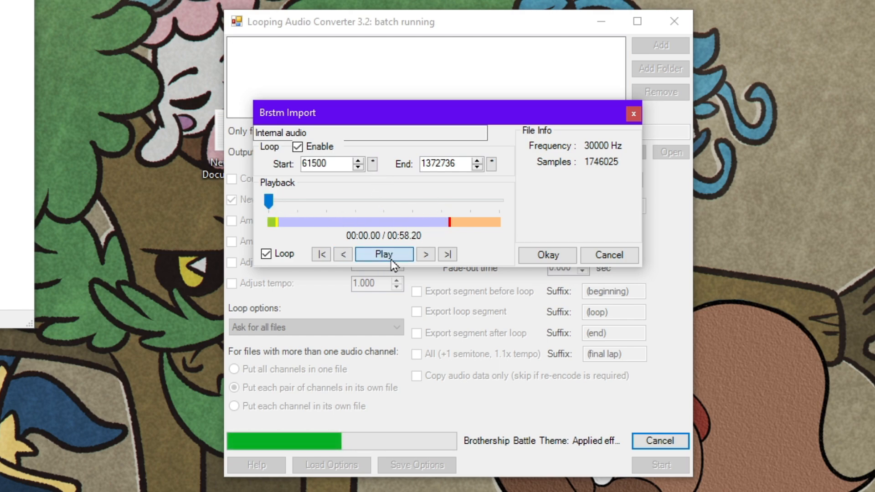
left_click(383, 254)
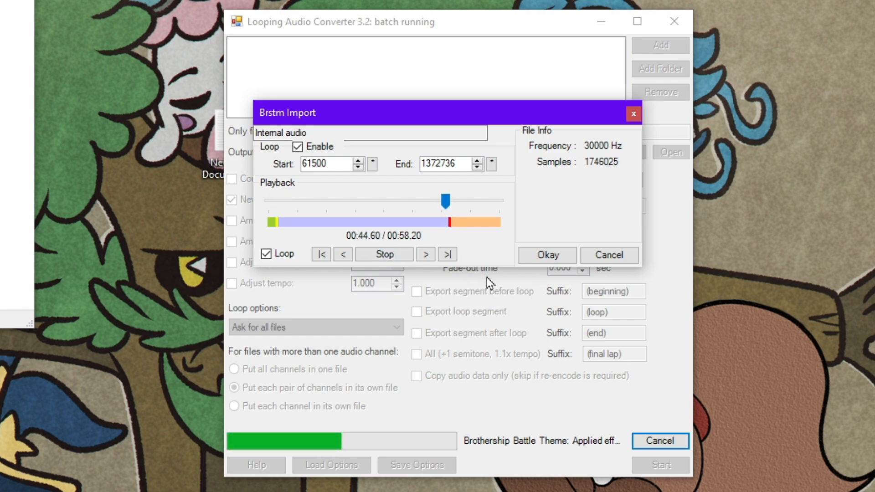
left_click_drag(444, 201, 280, 201)
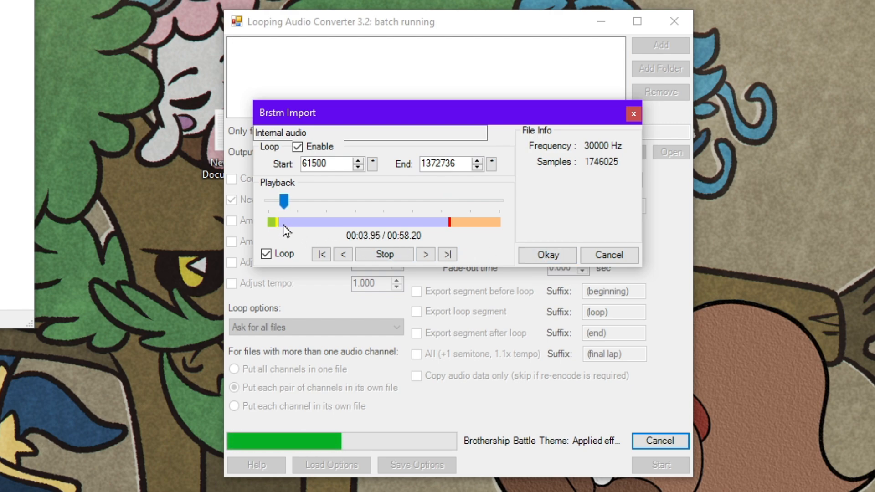
left_click(547, 256)
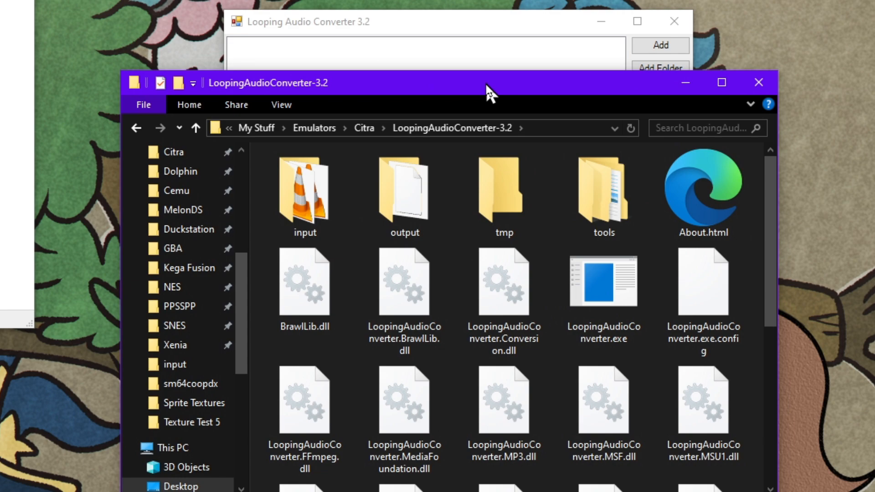
Check in the output folder that Brothership Battle Theme.bcstm is a 1.50 MB file.
double_click(405, 190)
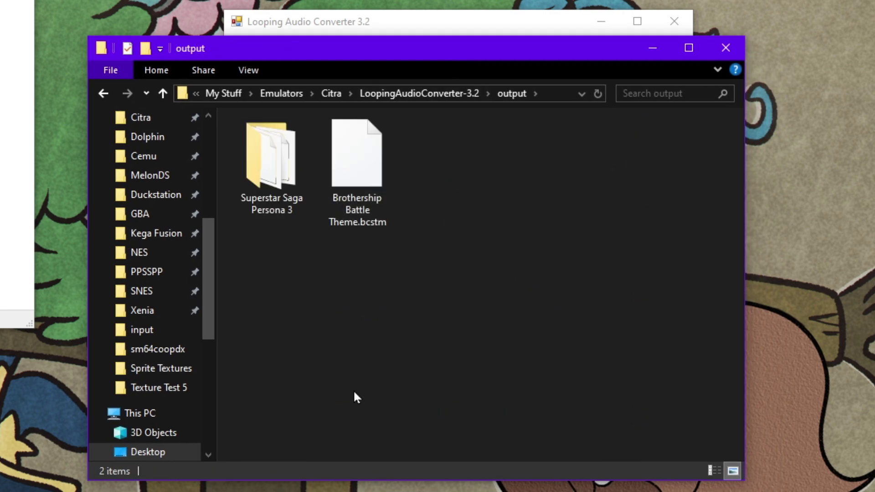
left_click(357, 153)
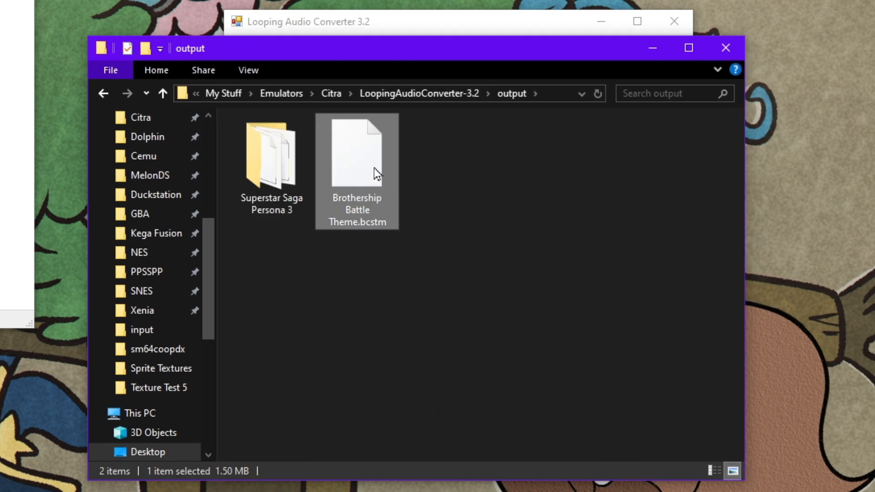
mouse_move(363, 181)
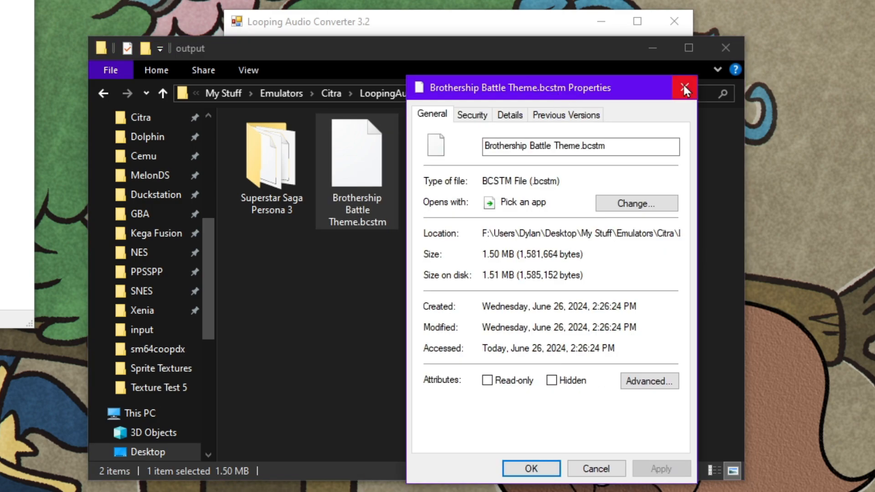
left_click(686, 89)
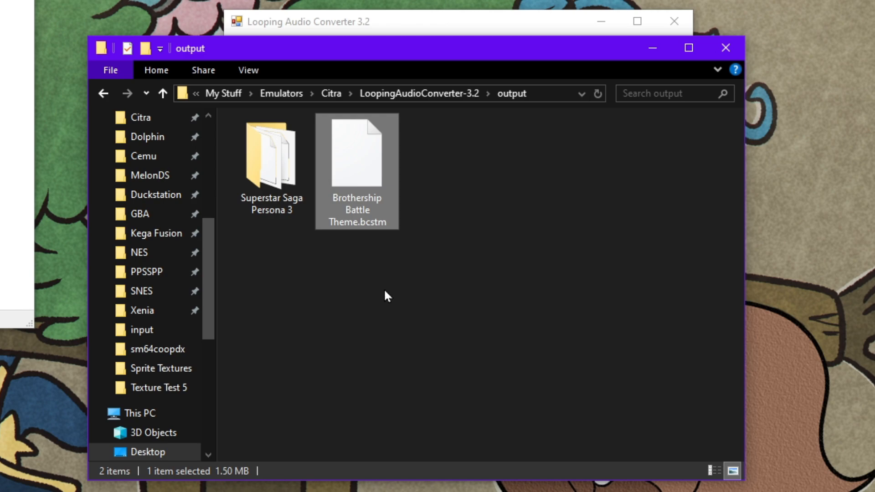
mouse_move(423, 294)
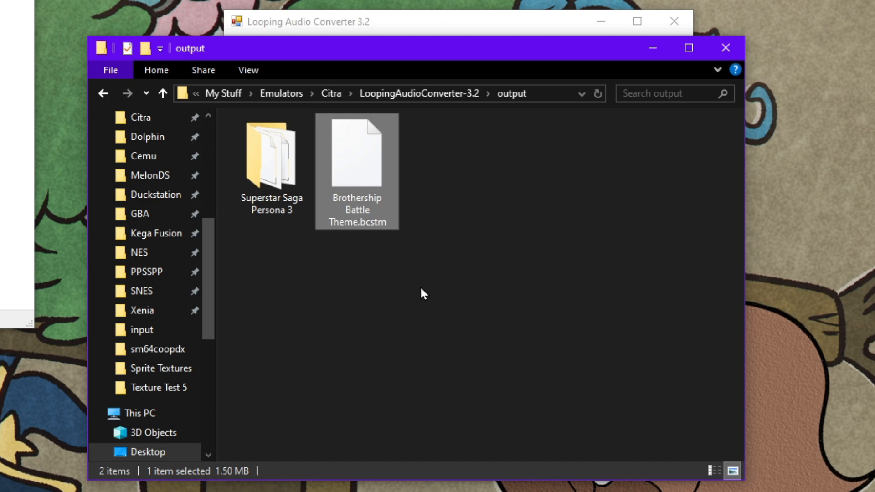
mouse_move(410, 290)
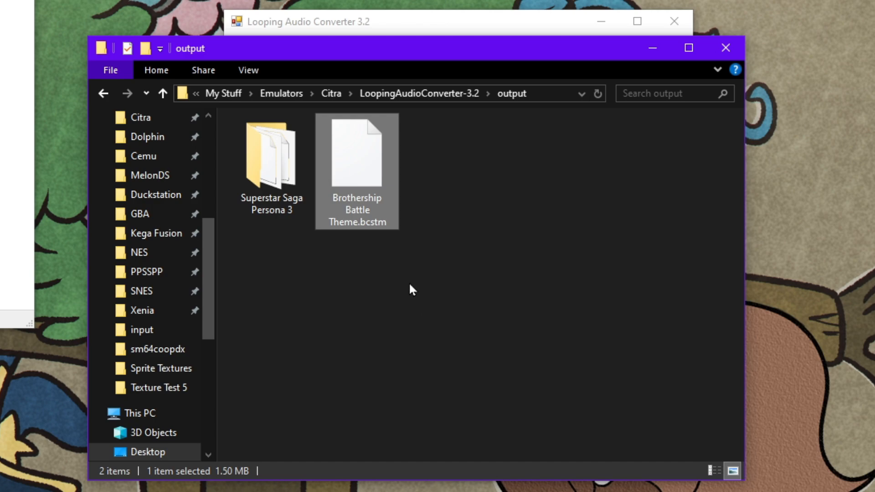
mouse_move(432, 284)
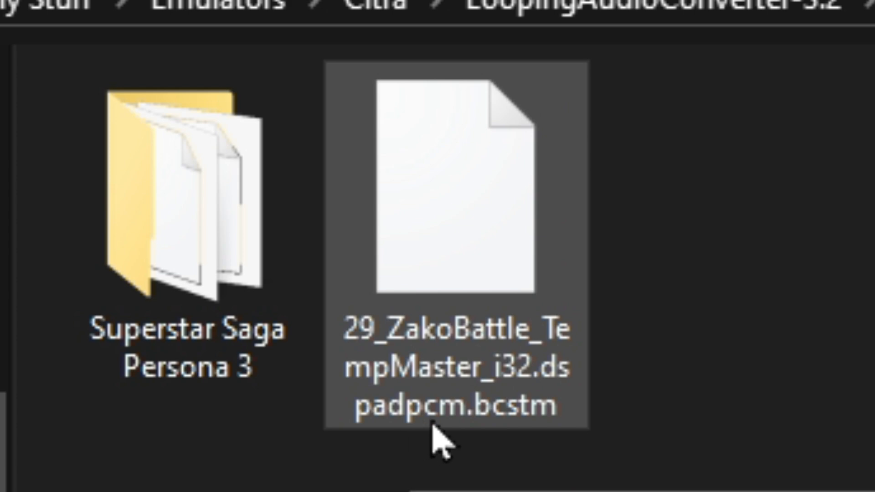
mouse_move(518, 443)
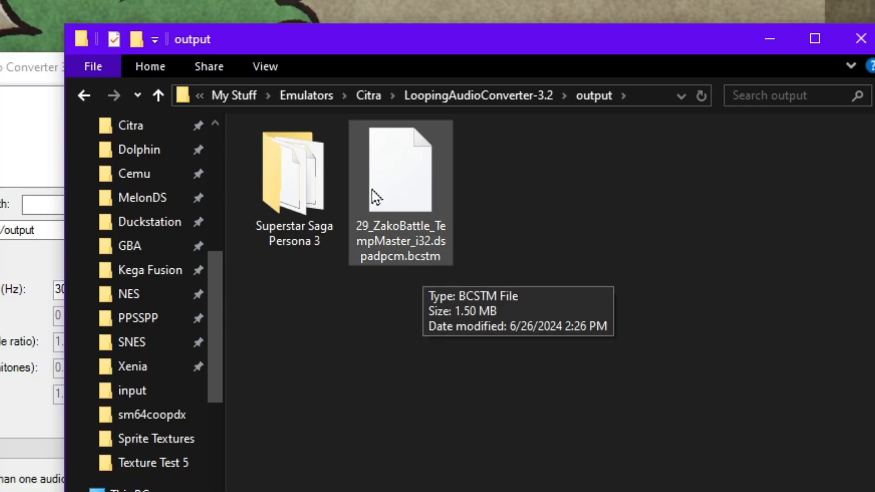
Check the folder View options for file name extensions after renaming the theme 29_ZakoBattle_TempMaster_i32.dspadpcm.bcstm.
left_click(264, 66)
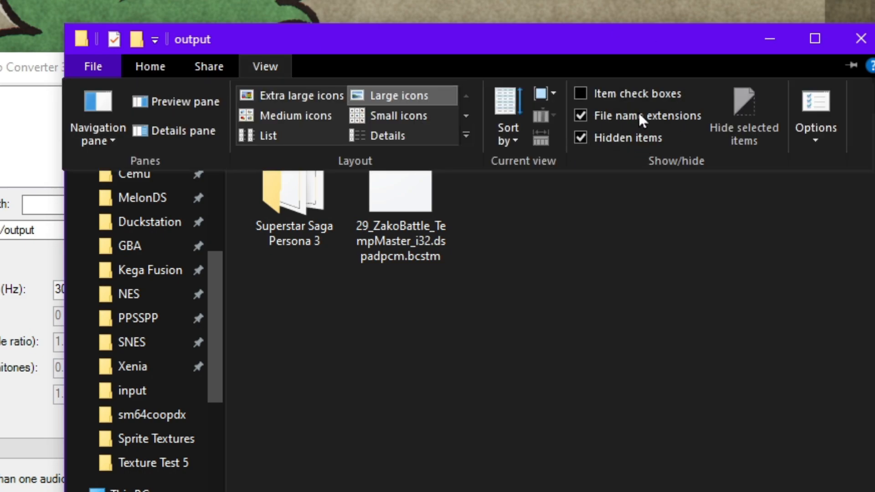
left_click(265, 66)
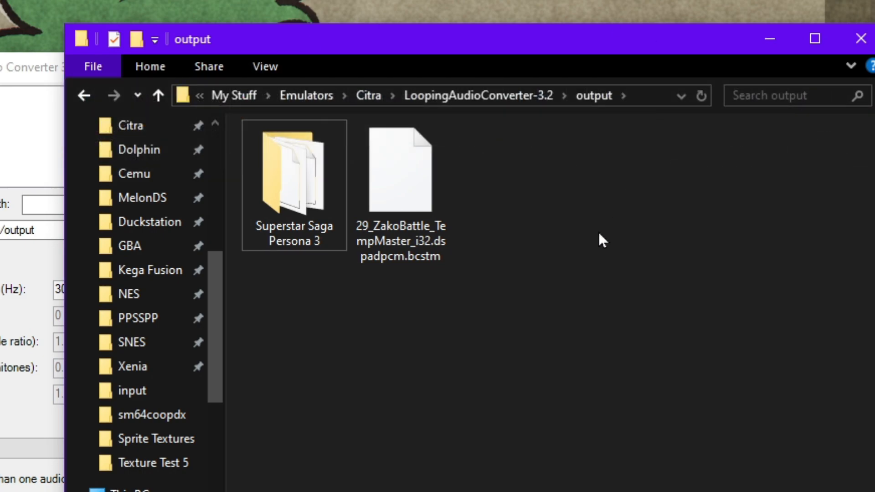
mouse_move(584, 268)
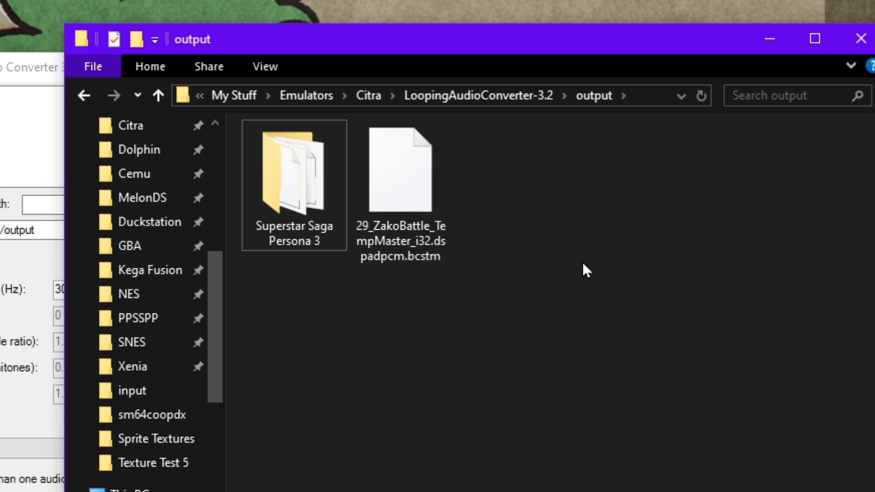
mouse_move(521, 213)
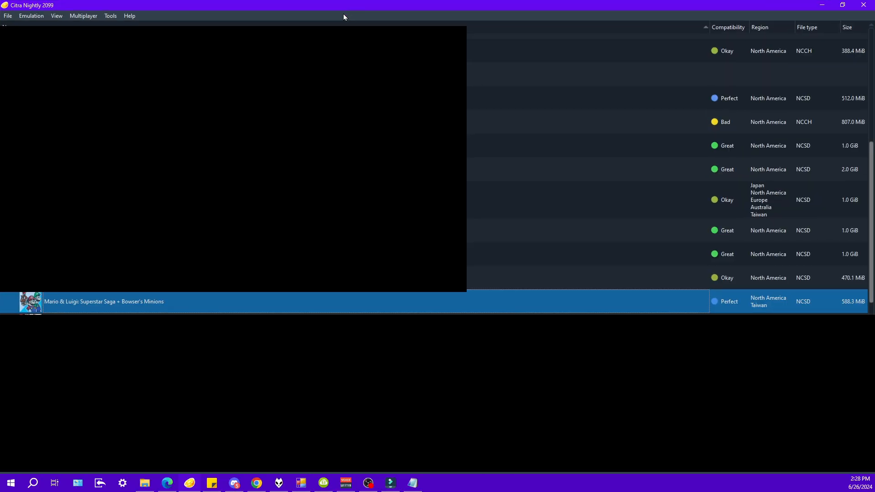
Go from Superstar Saga's Open Mods Location into its romfs\Snd folder.
right_click(91, 301)
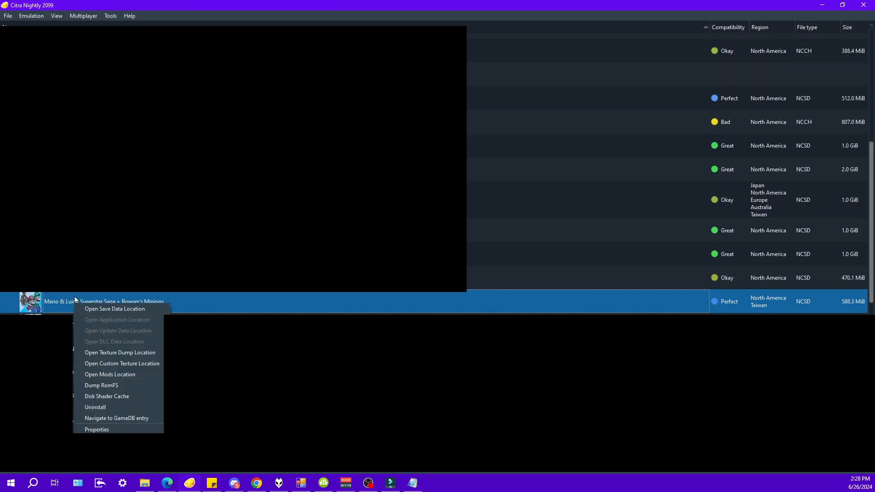
left_click(109, 374)
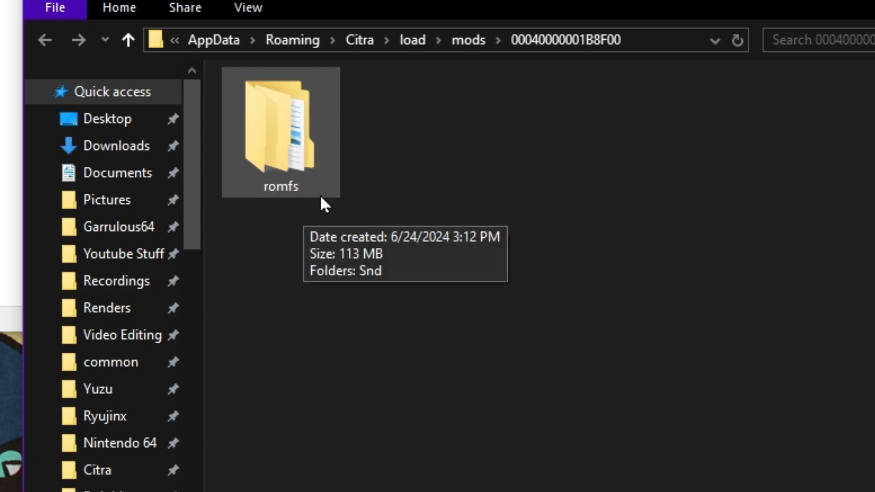
mouse_move(251, 210)
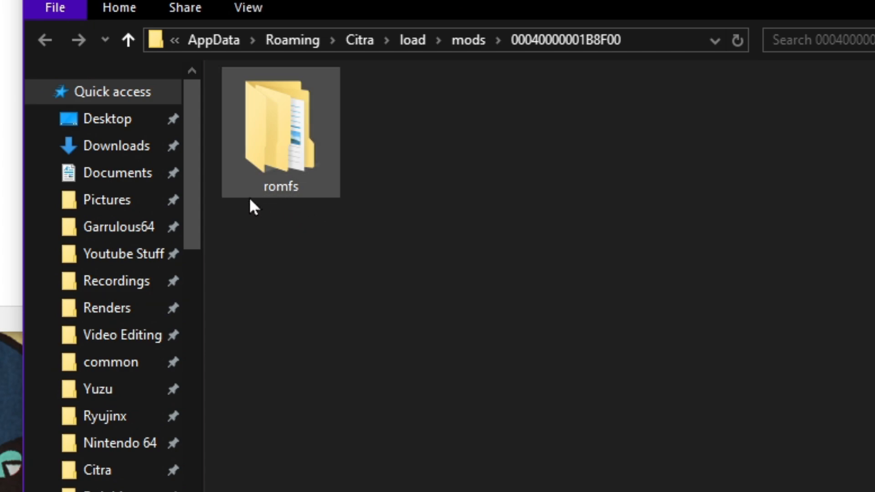
mouse_move(322, 166)
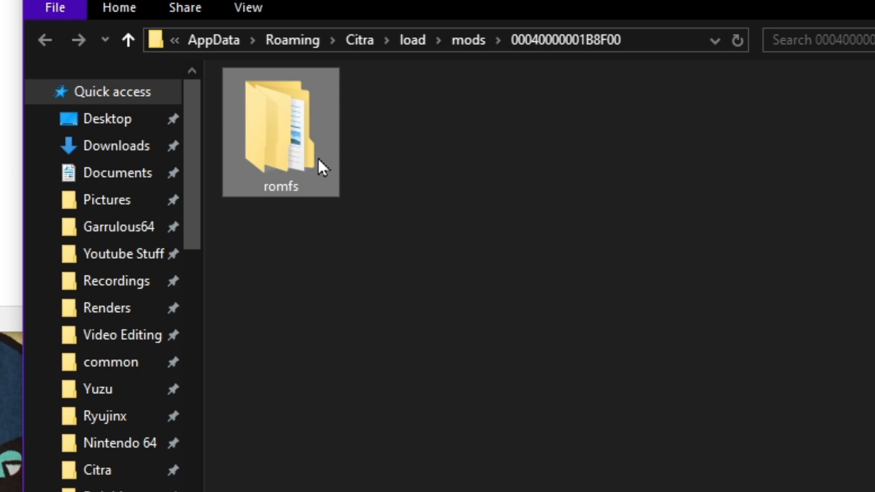
double_click(279, 128)
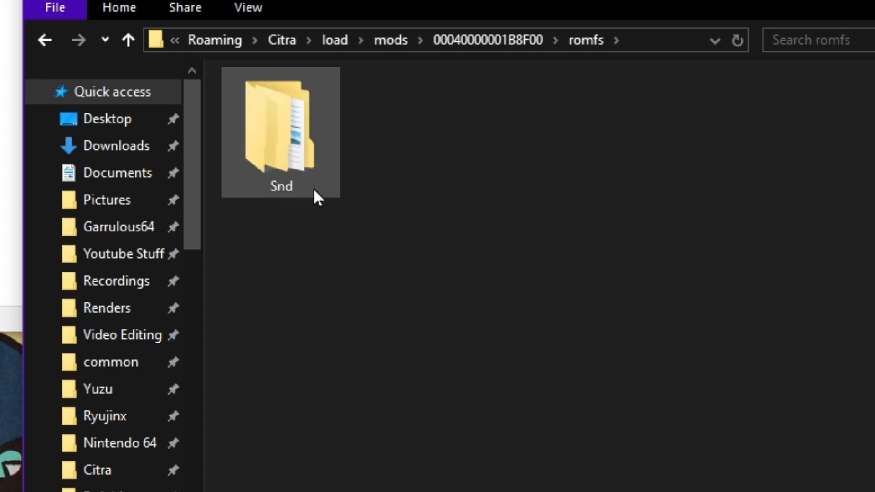
double_click(280, 132)
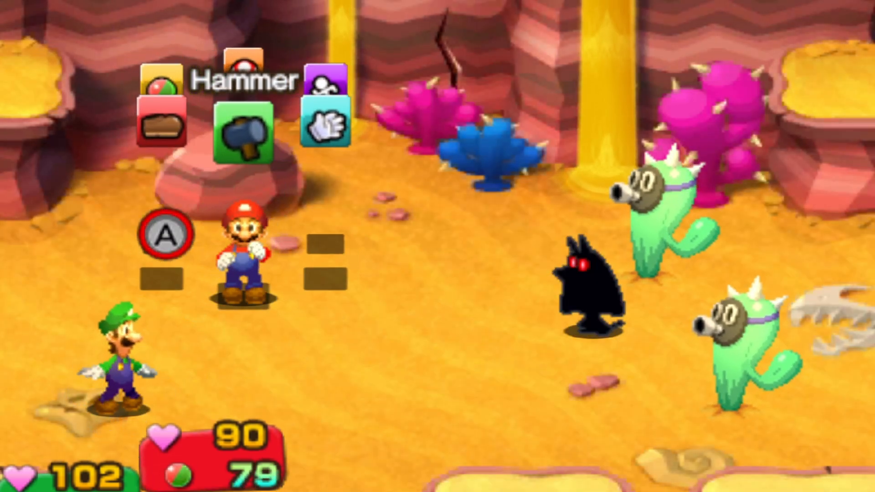
Select Hammer commands in the cactus battle while the custom Brothership theme plays.
left_click(244, 132)
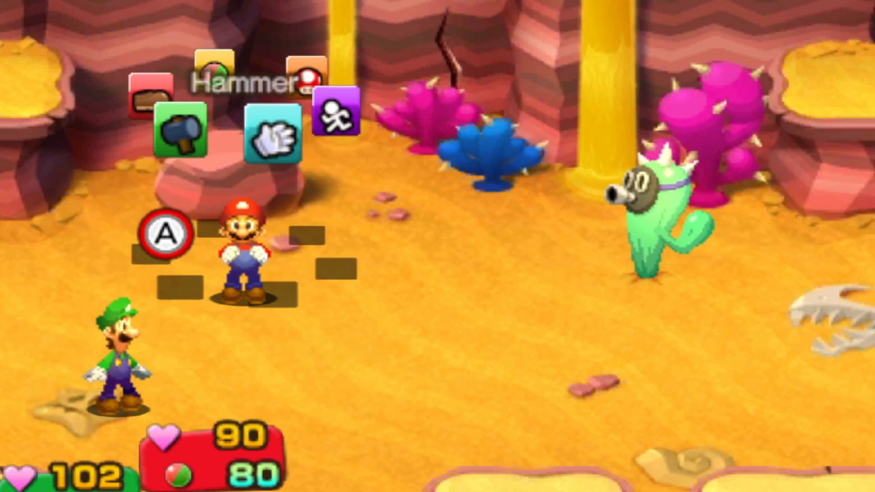
left_click(181, 132)
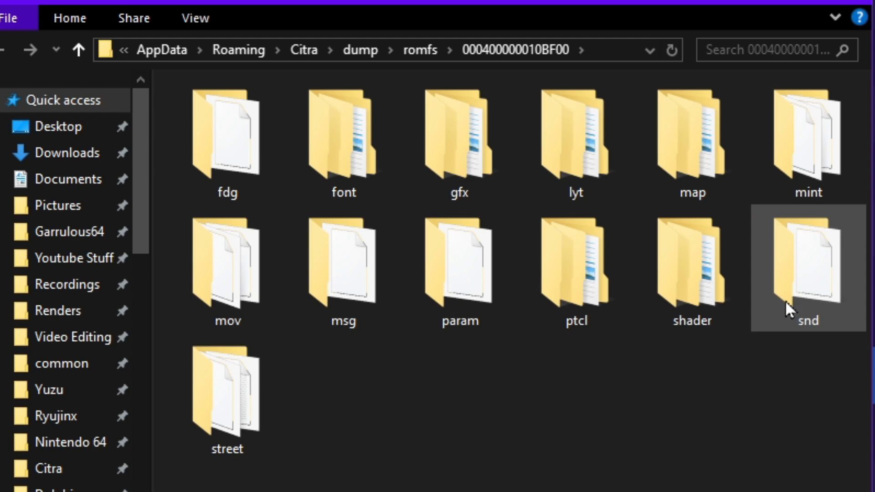
Browse the dumped snd\stream folder and select BGM_LP_BIGSUIKOMI1.dspadpcm.bcstm.
double_click(808, 264)
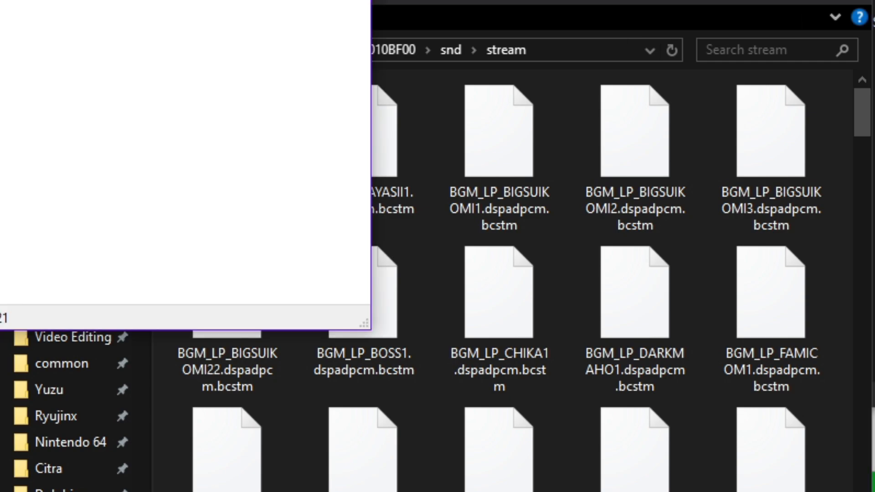
left_click(497, 141)
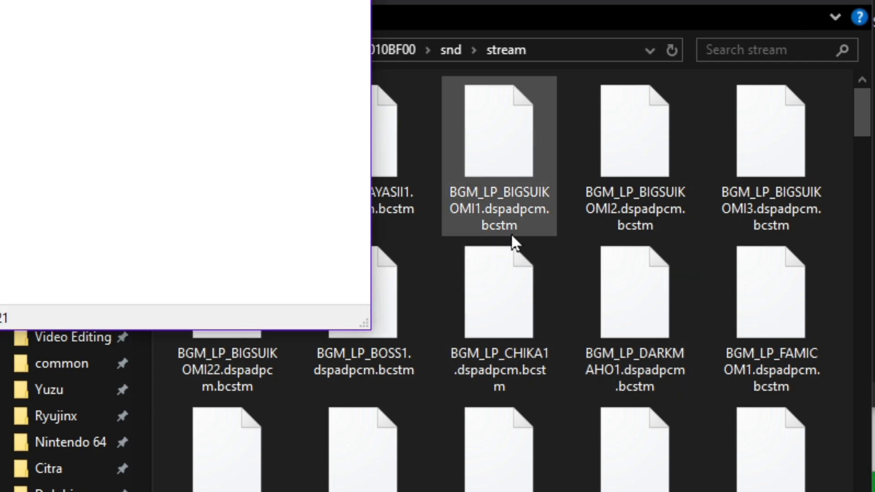